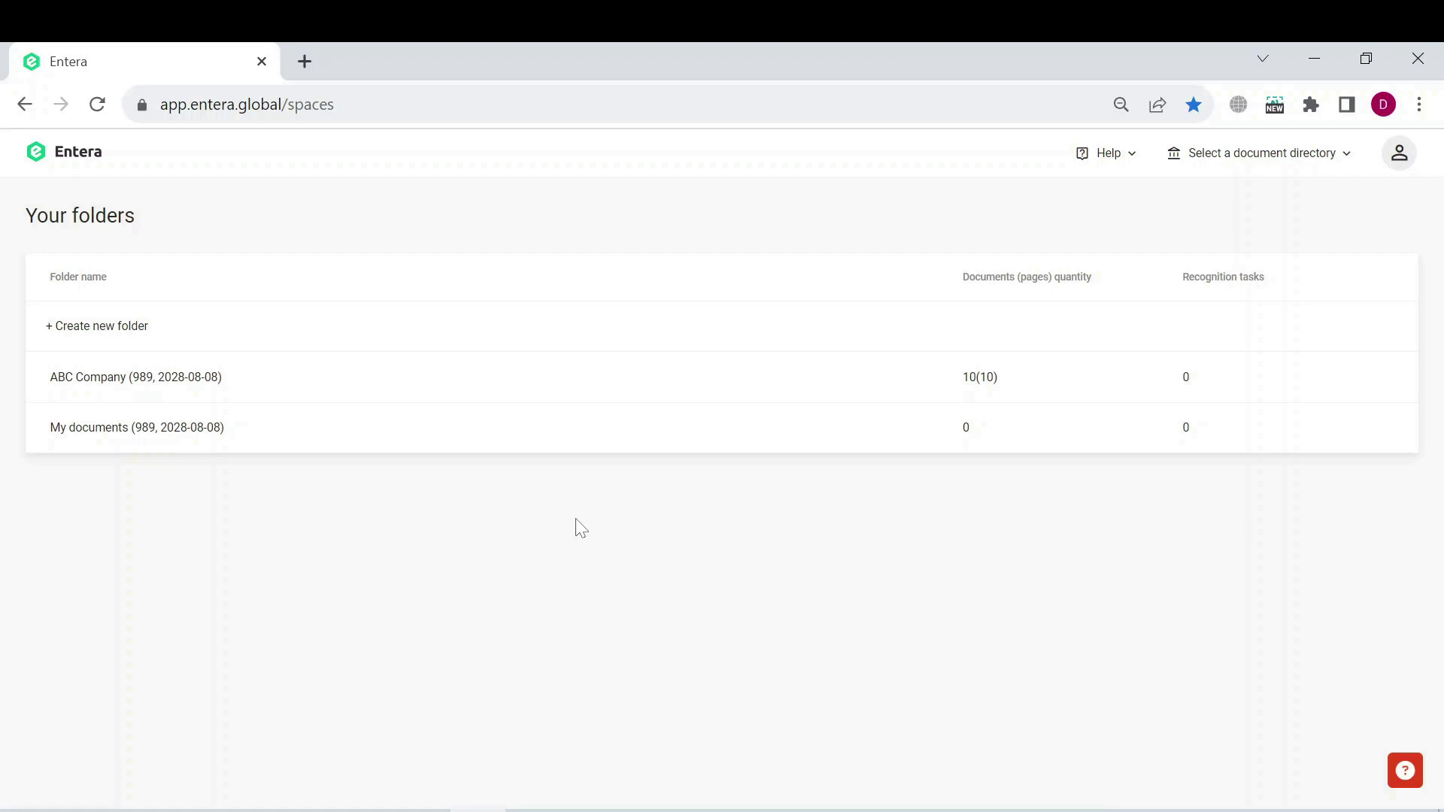
pyautogui.moveTo(439, 501)
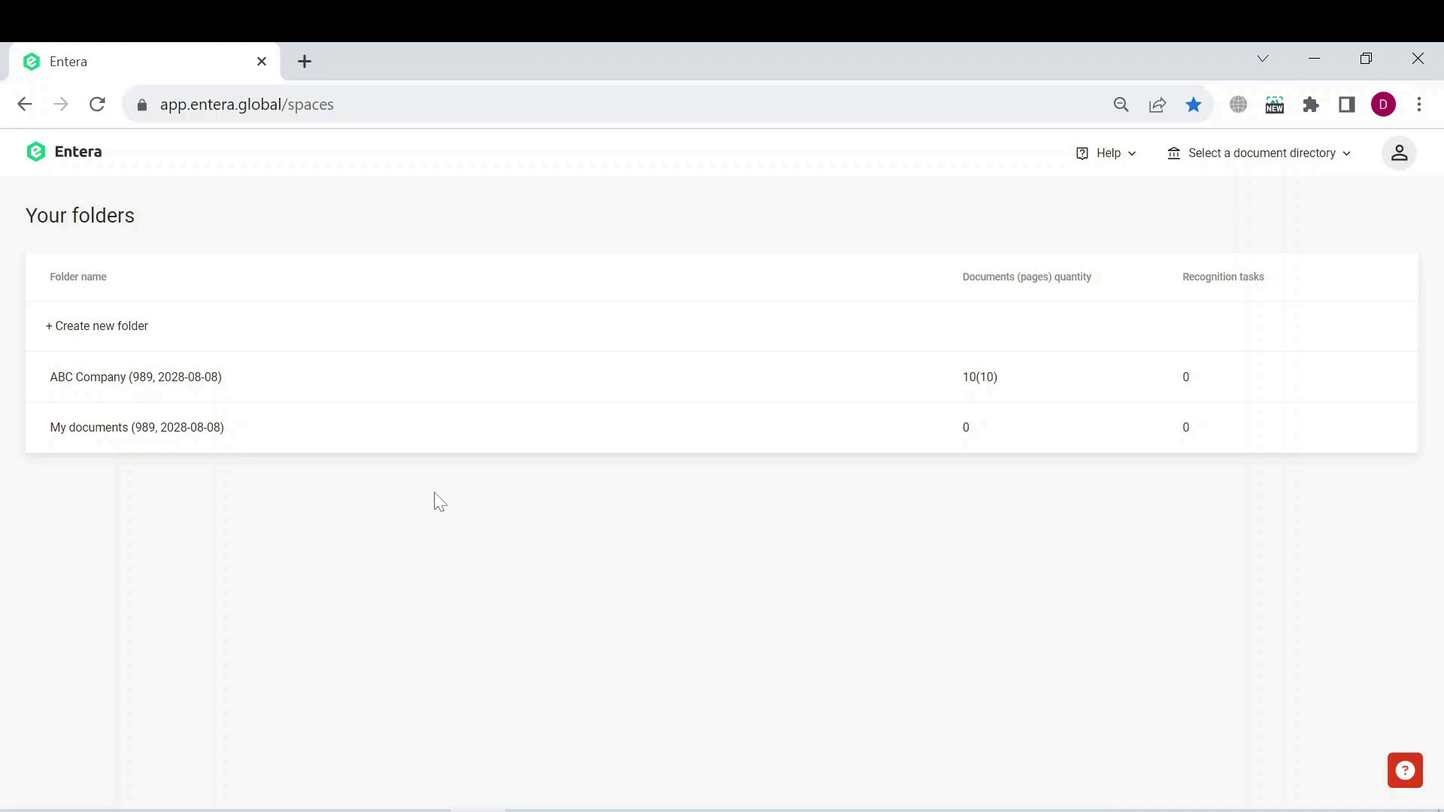
# - Open the ABC Company folder to list its ten recognized invoices
pyautogui.click(134, 376)
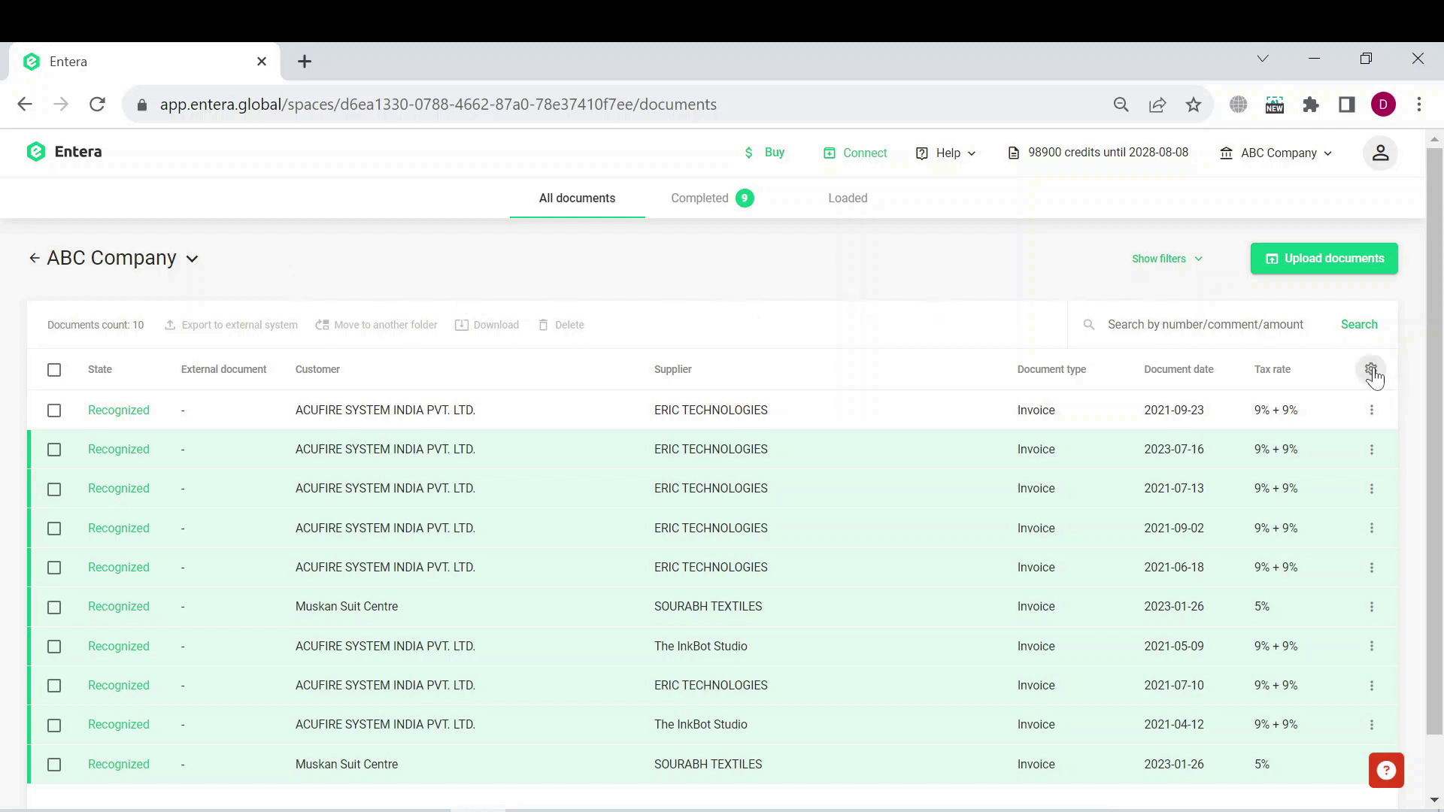
# - Show the Export state and Document amount columns and hide Tax rate in the invoice list
pyautogui.click(1372, 370)
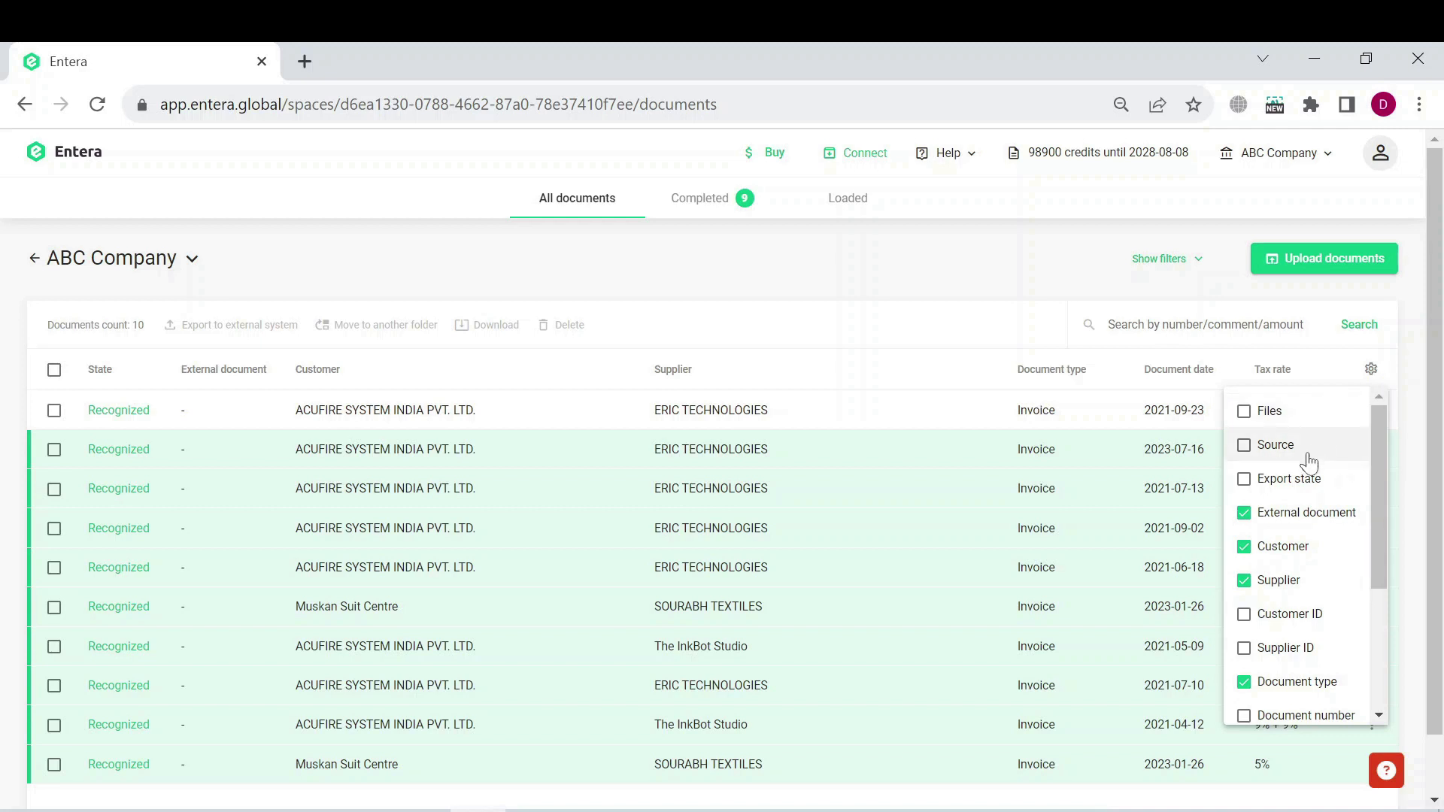
pyautogui.click(1242, 478)
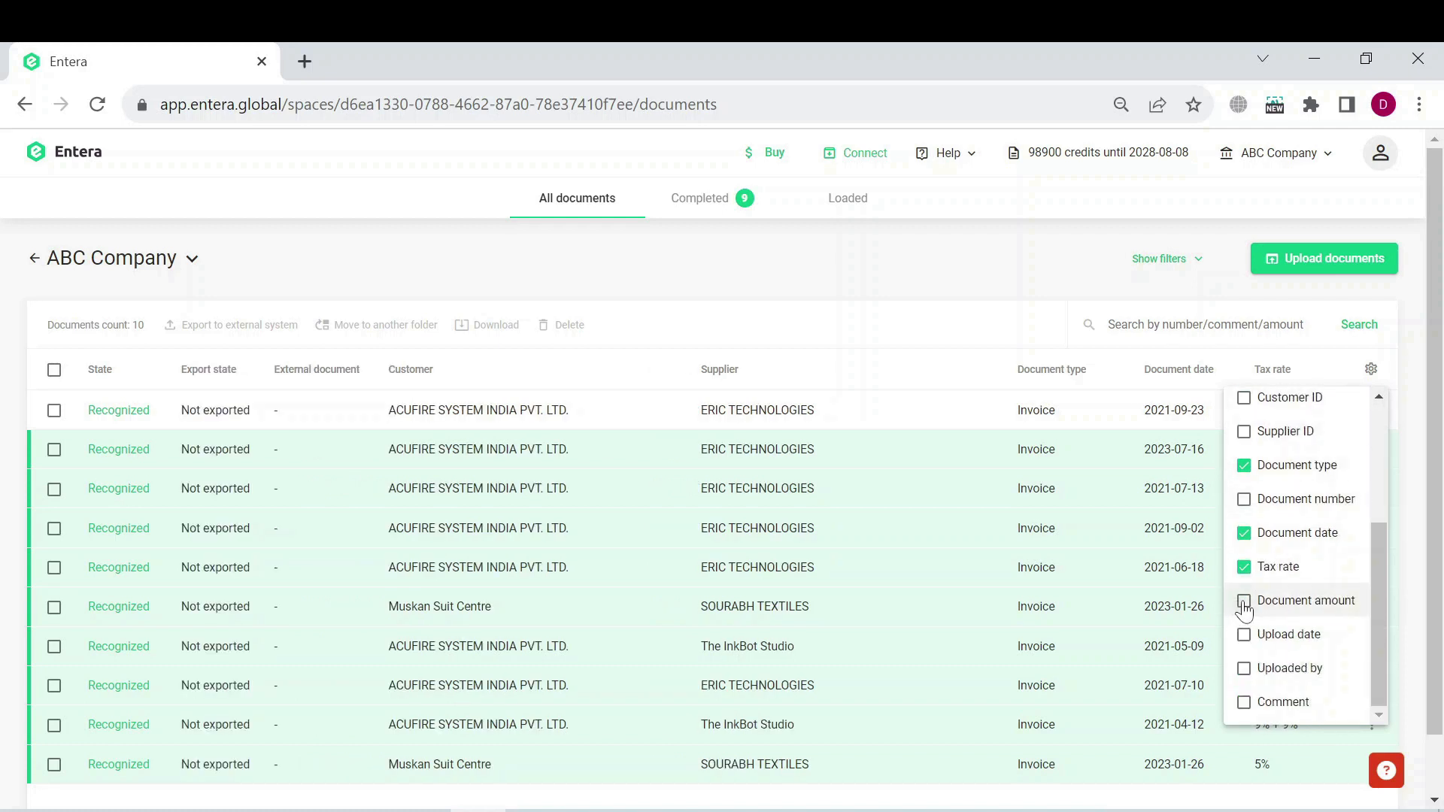
pyautogui.click(1244, 601)
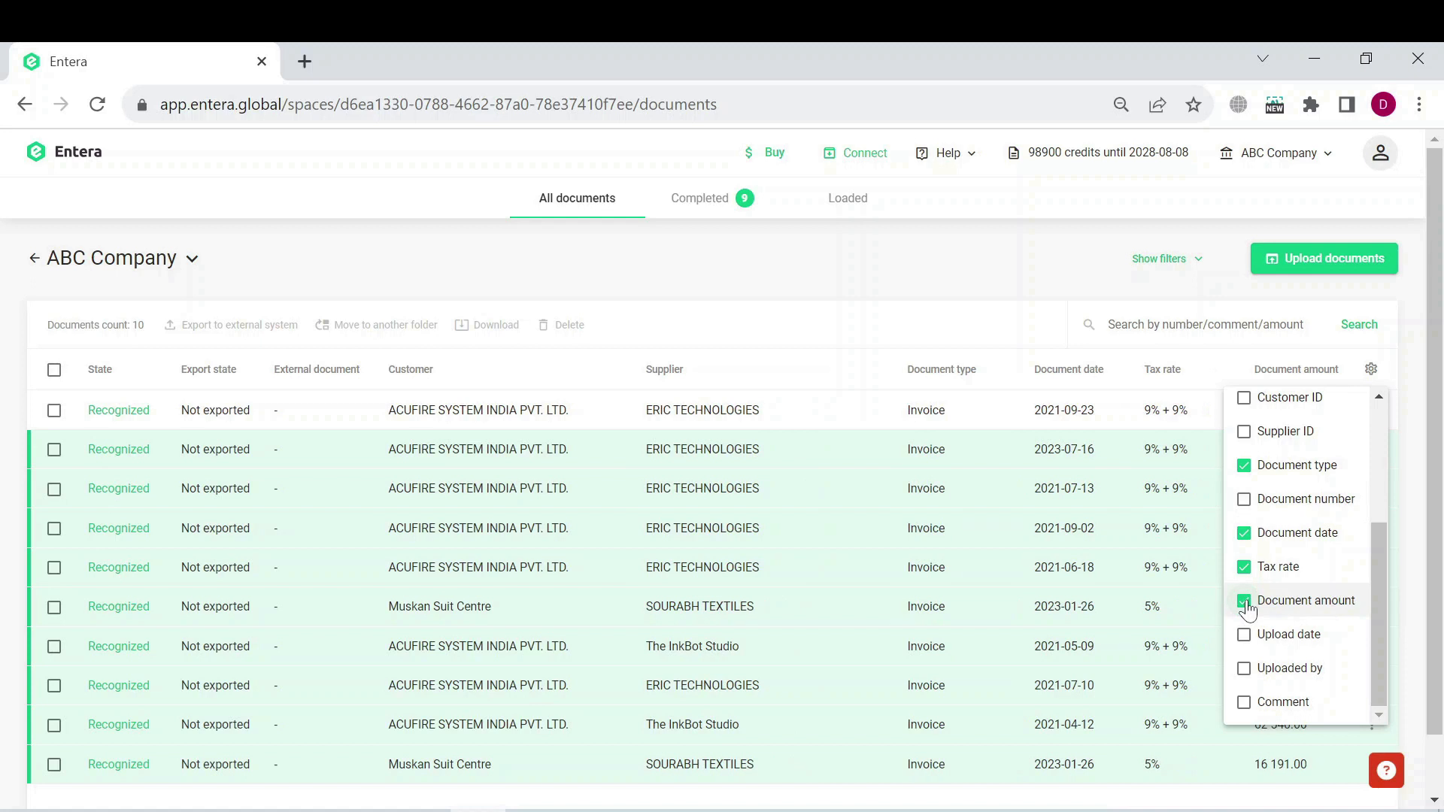
pyautogui.click(1245, 600)
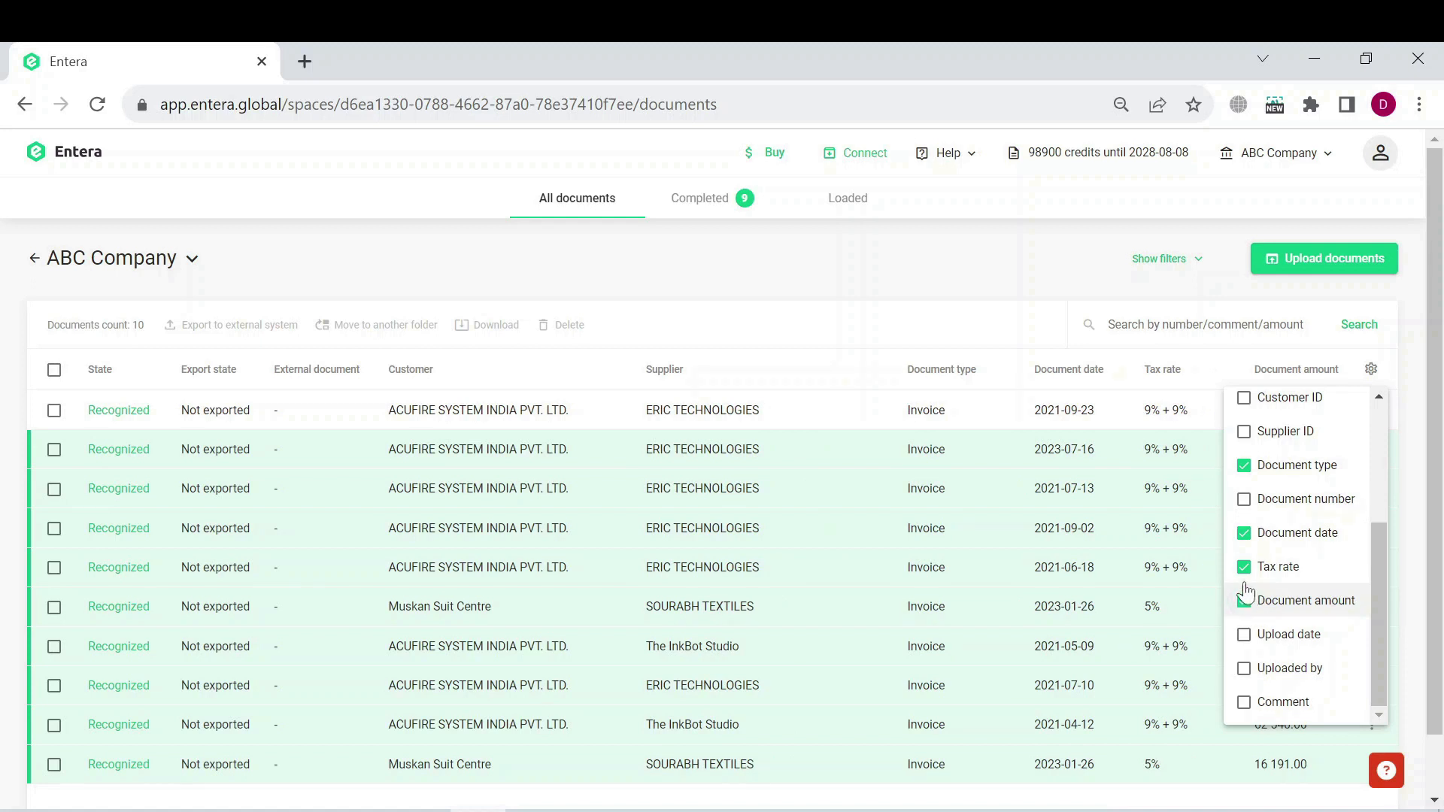
pyautogui.click(1244, 567)
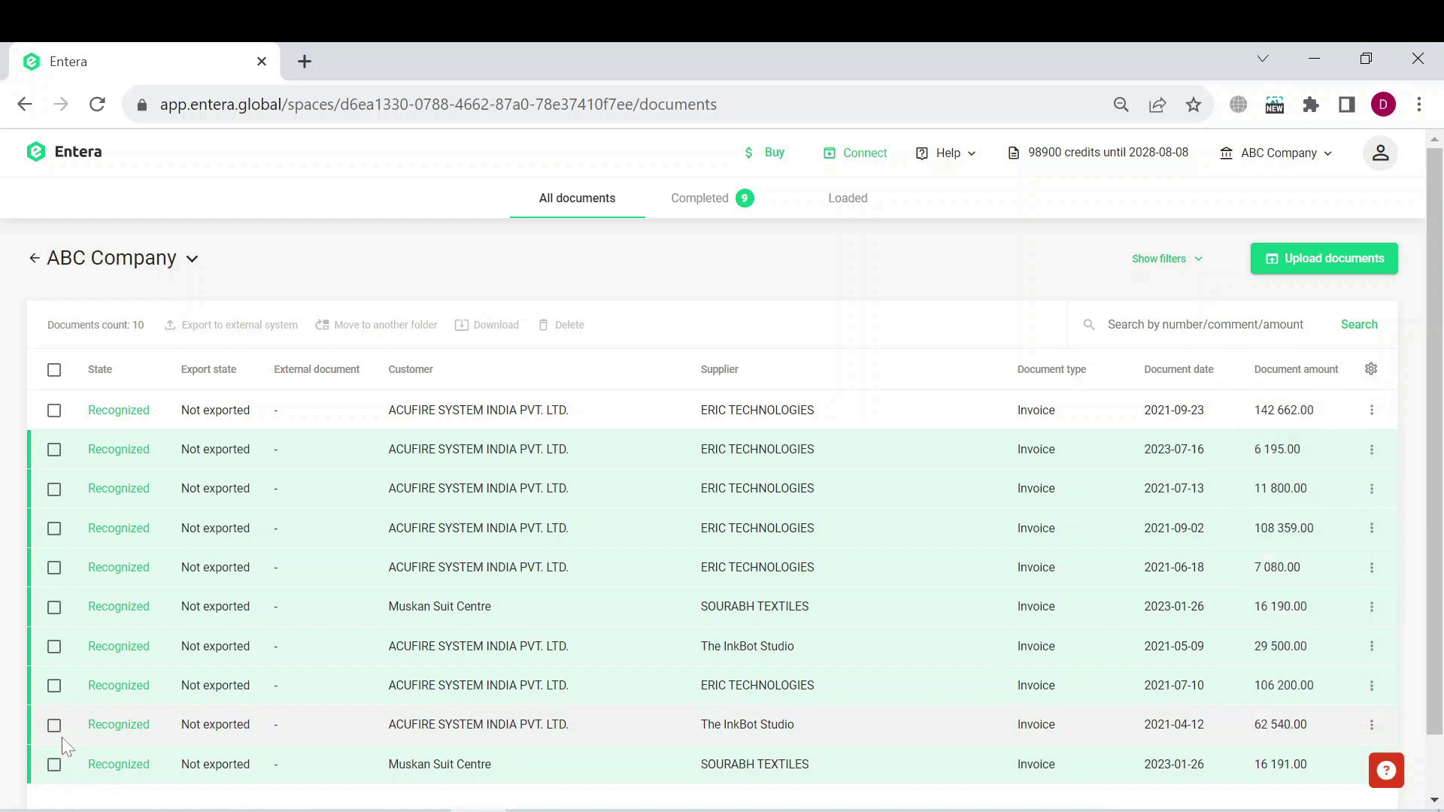
# - Select the Muskan Suit Centre, The InkBot Studio and ERIC TECHNOLOGIES invoices for export
pyautogui.click(54, 764)
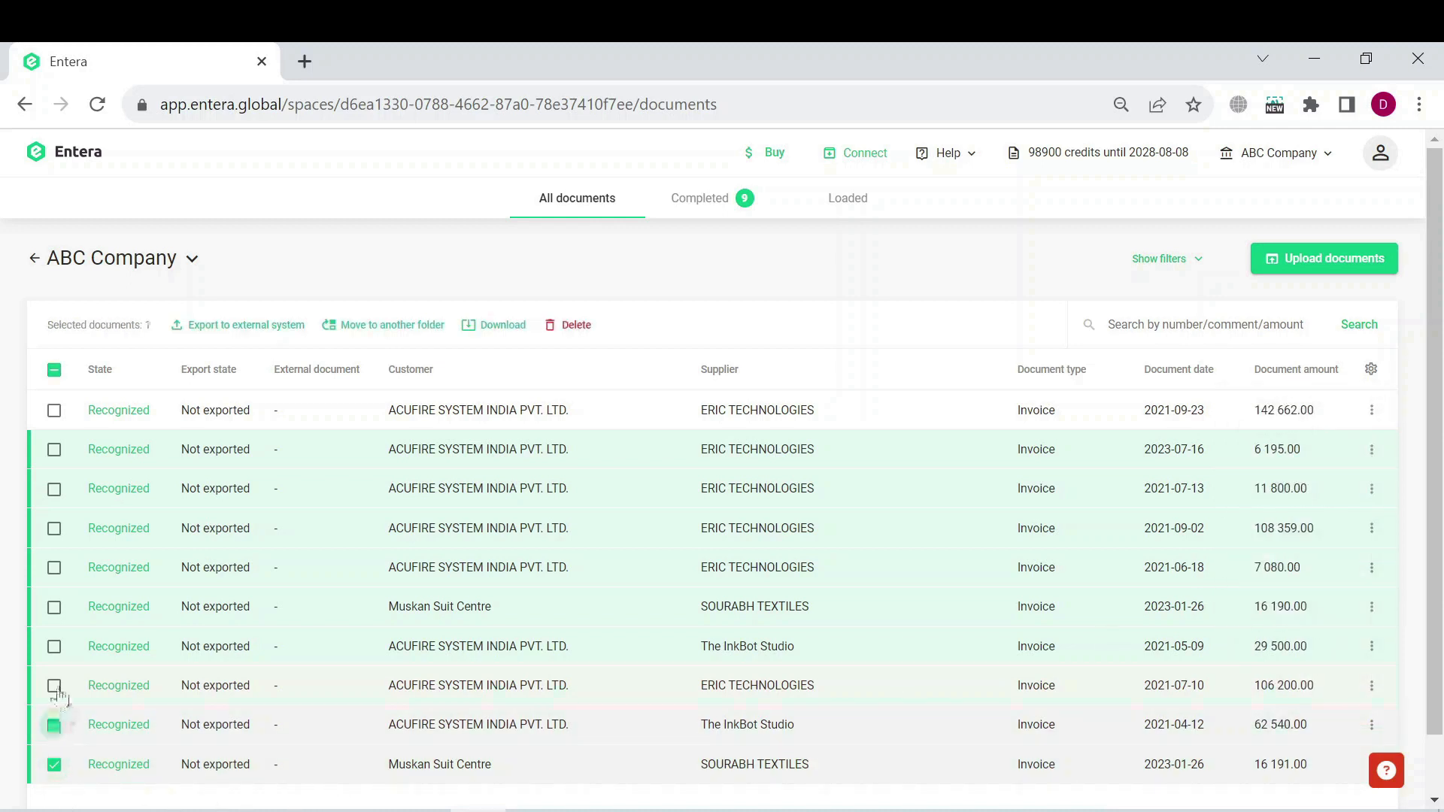
pyautogui.click(54, 686)
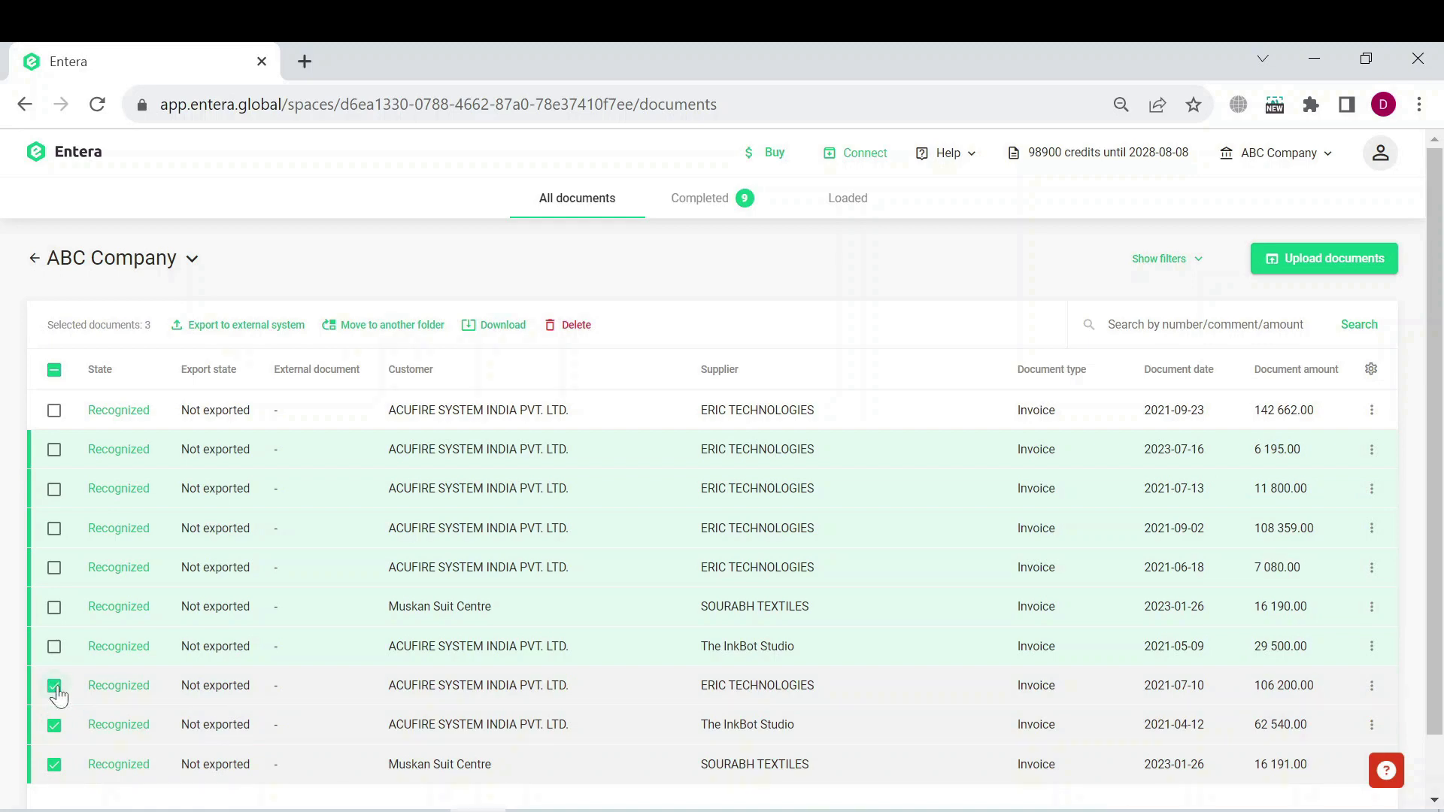
pyautogui.click(245, 325)
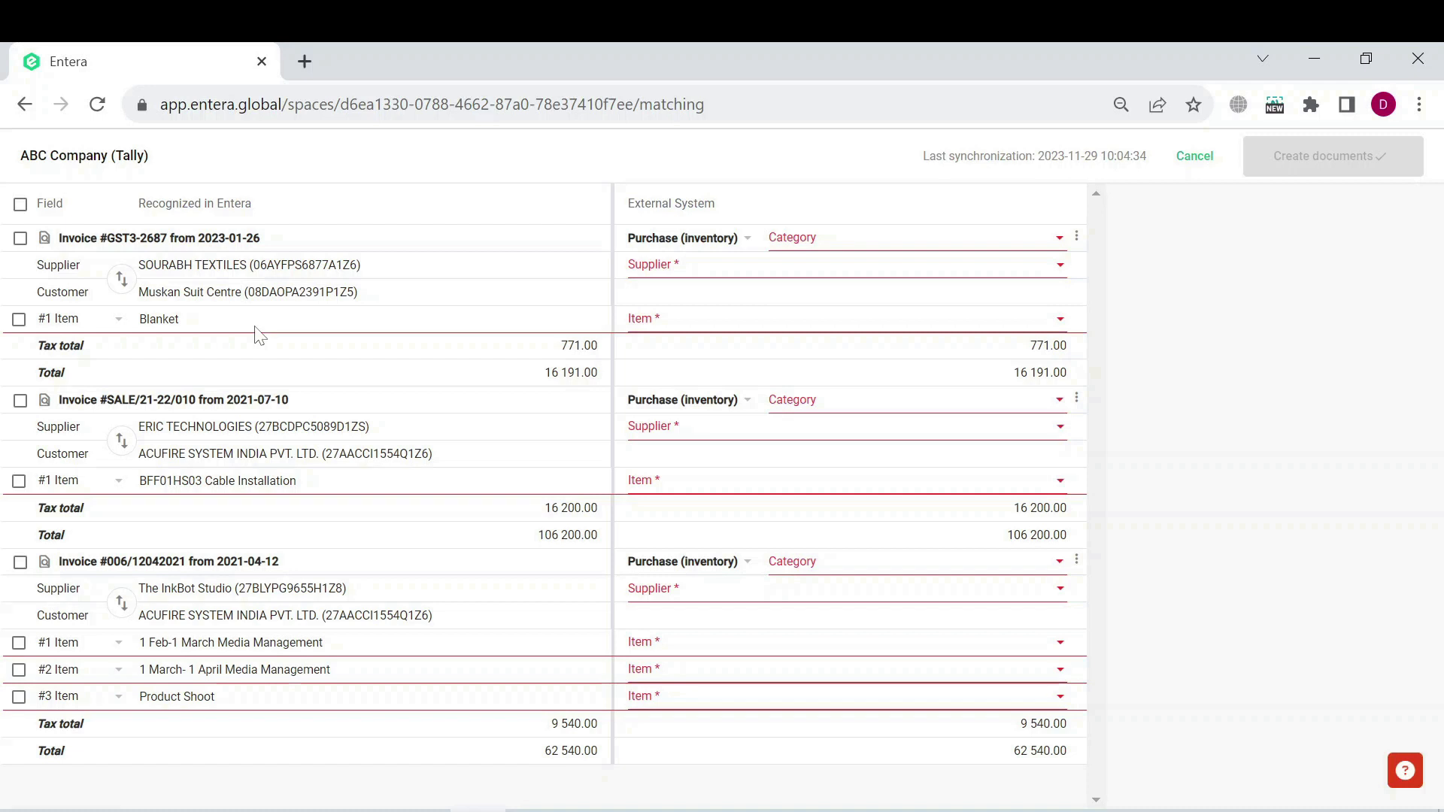
pyautogui.moveTo(156, 347)
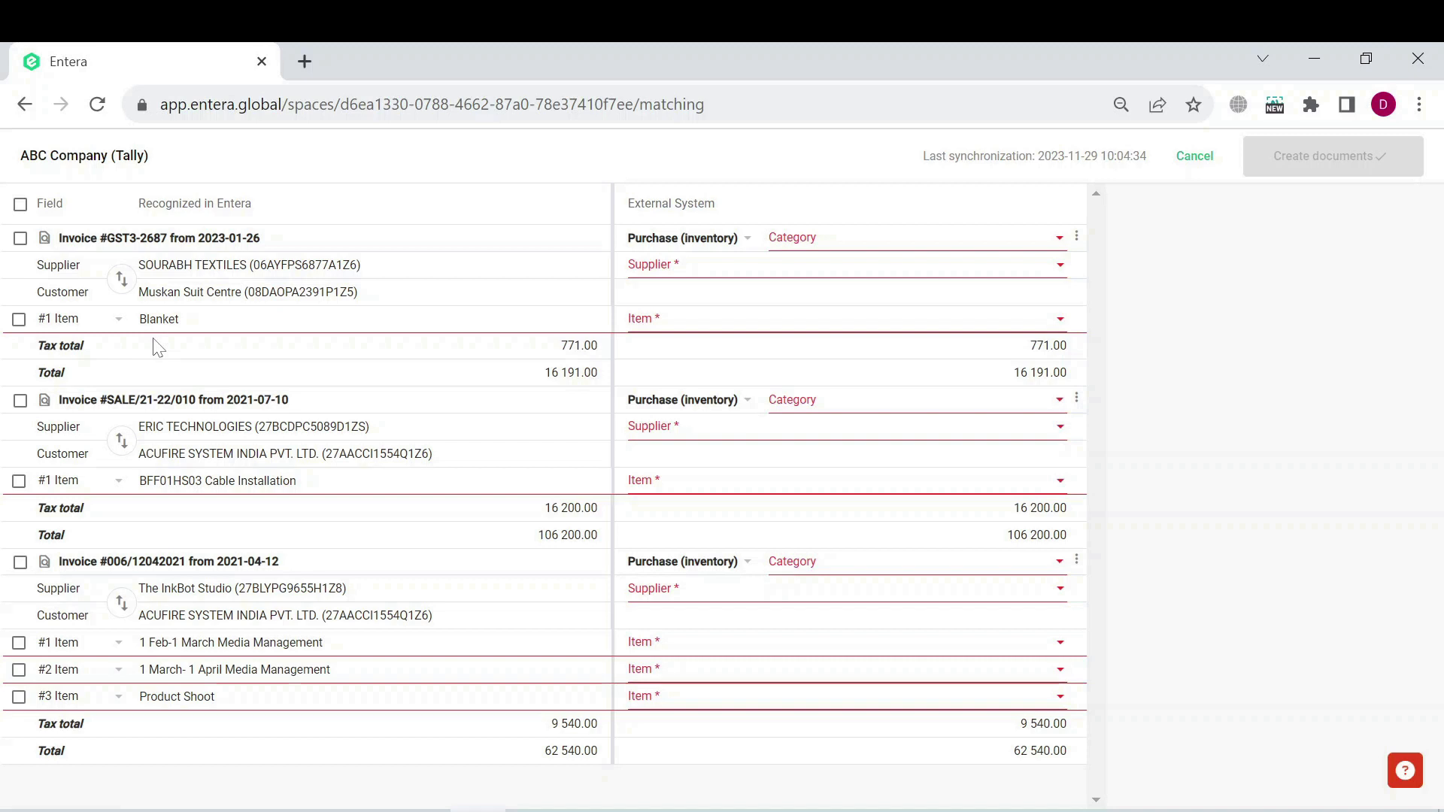
pyautogui.moveTo(322, 351)
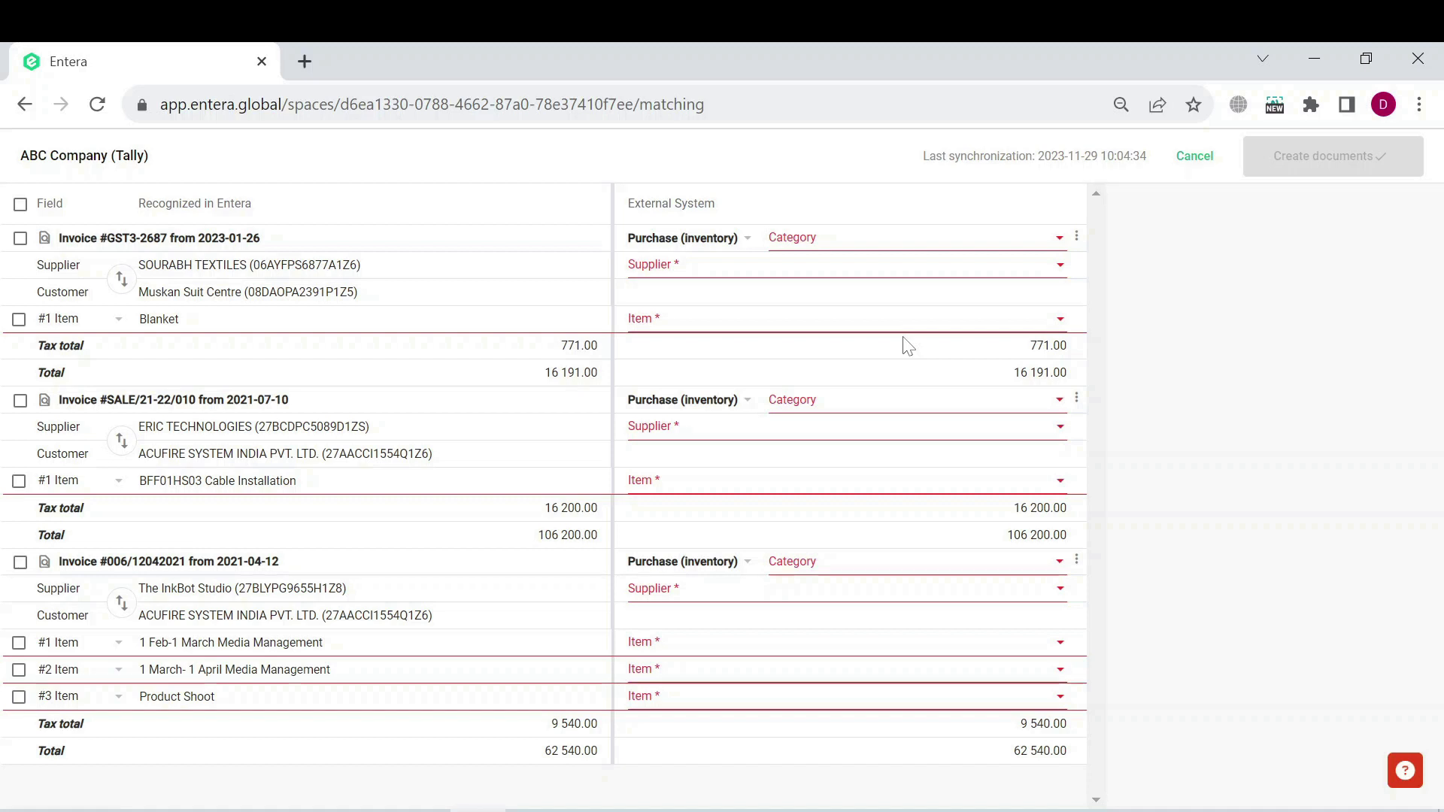
# - Review transaction types for GST3-2687 and SALE/21-22/010, keeping Purchase (inventory)
pyautogui.click(686, 238)
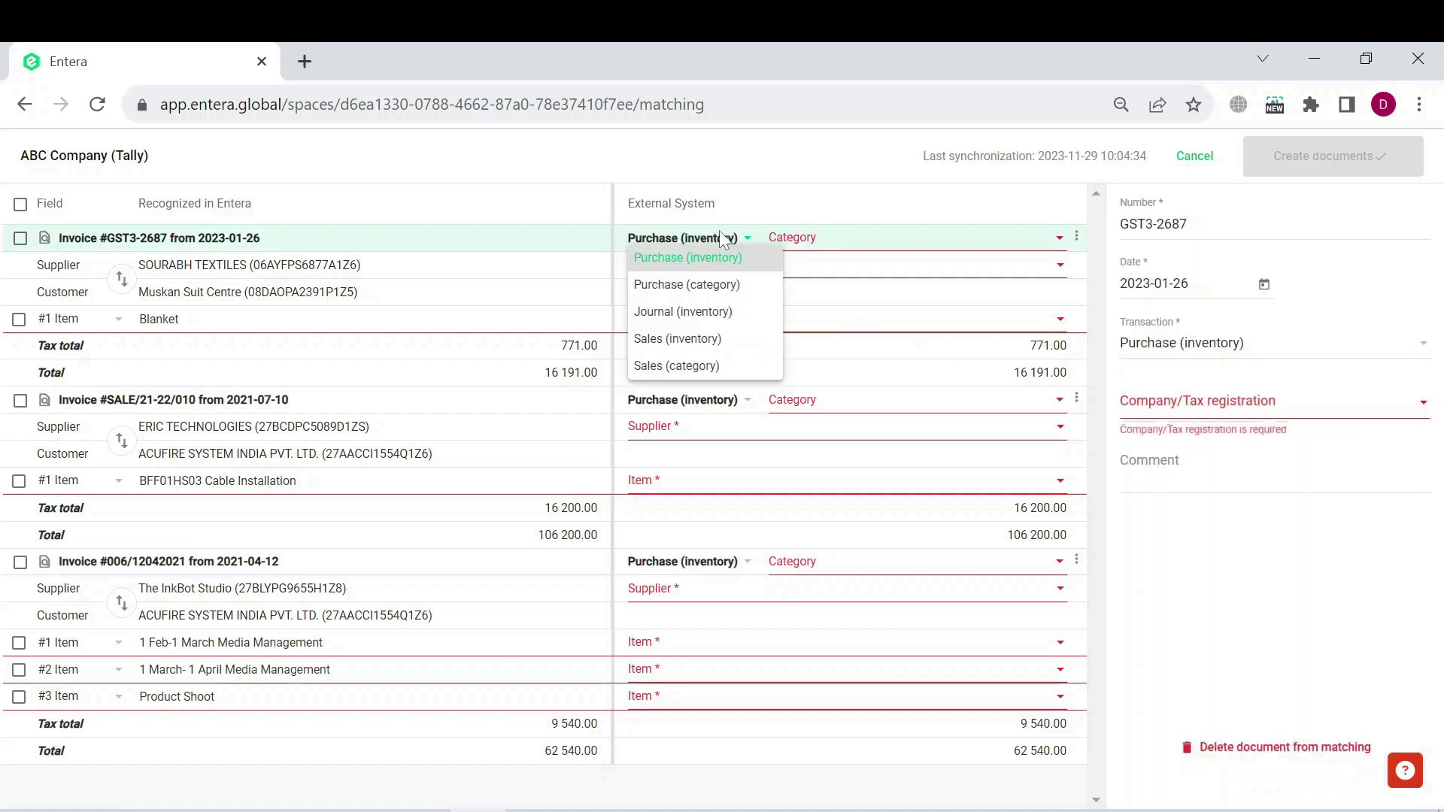
pyautogui.click(687, 257)
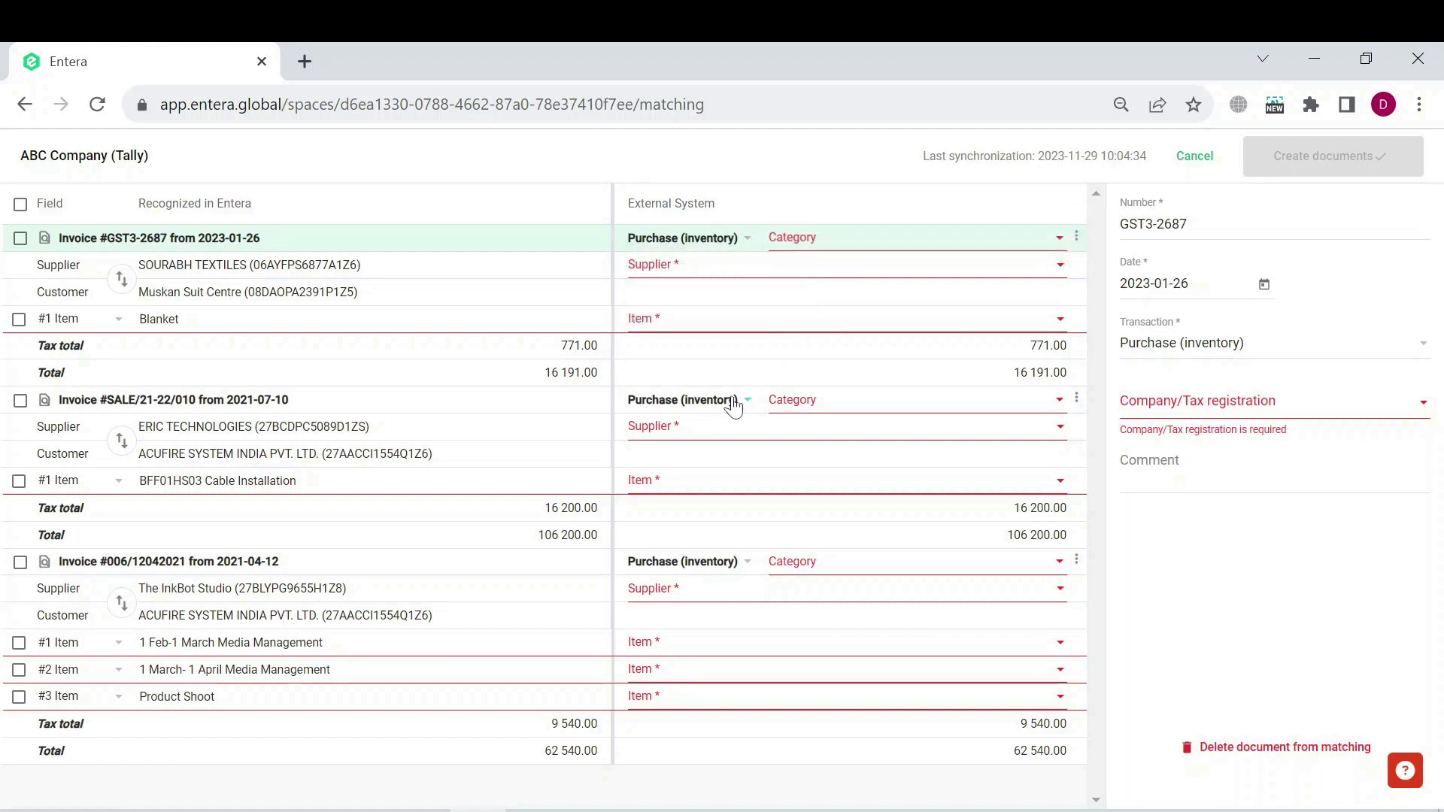
pyautogui.click(686, 399)
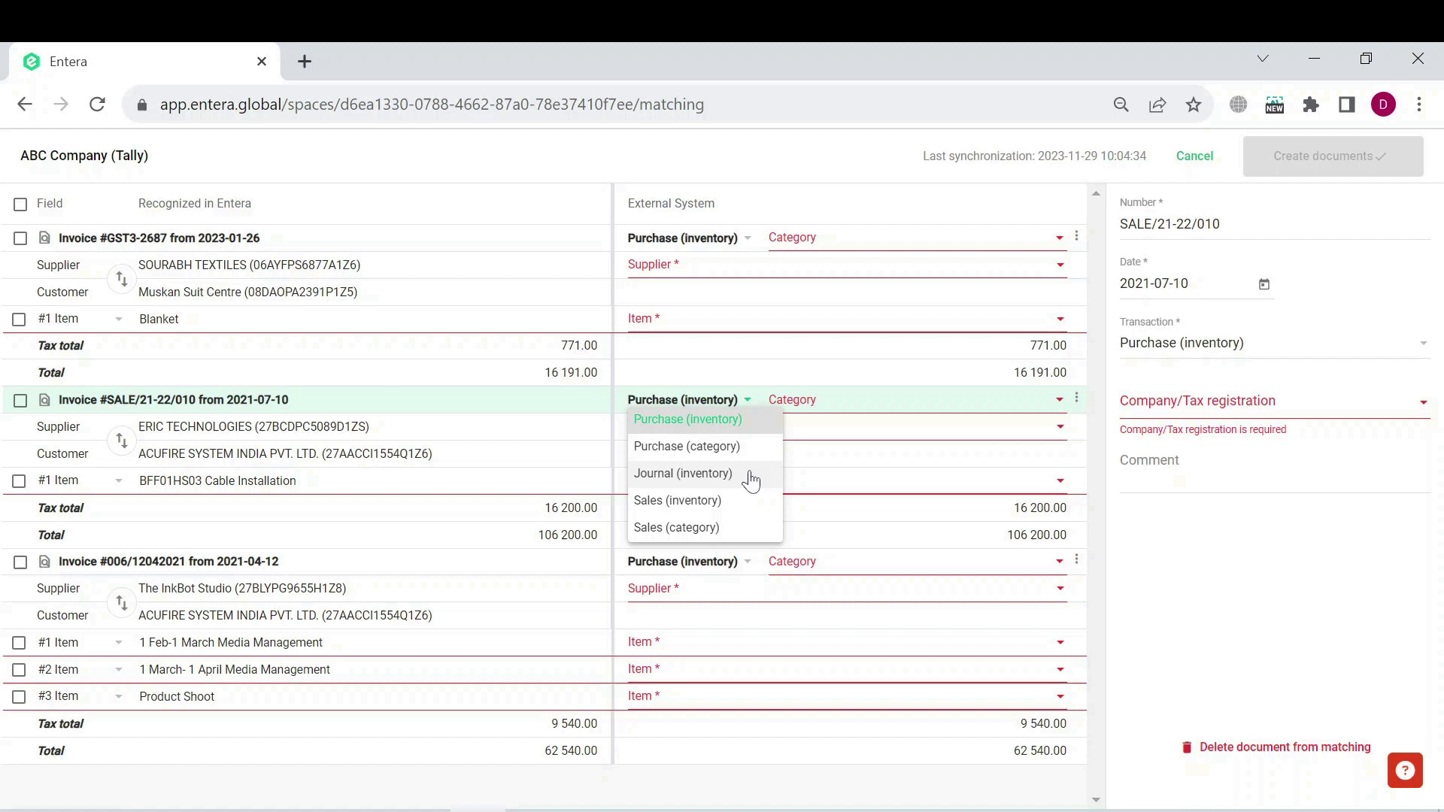
pyautogui.moveTo(746, 479)
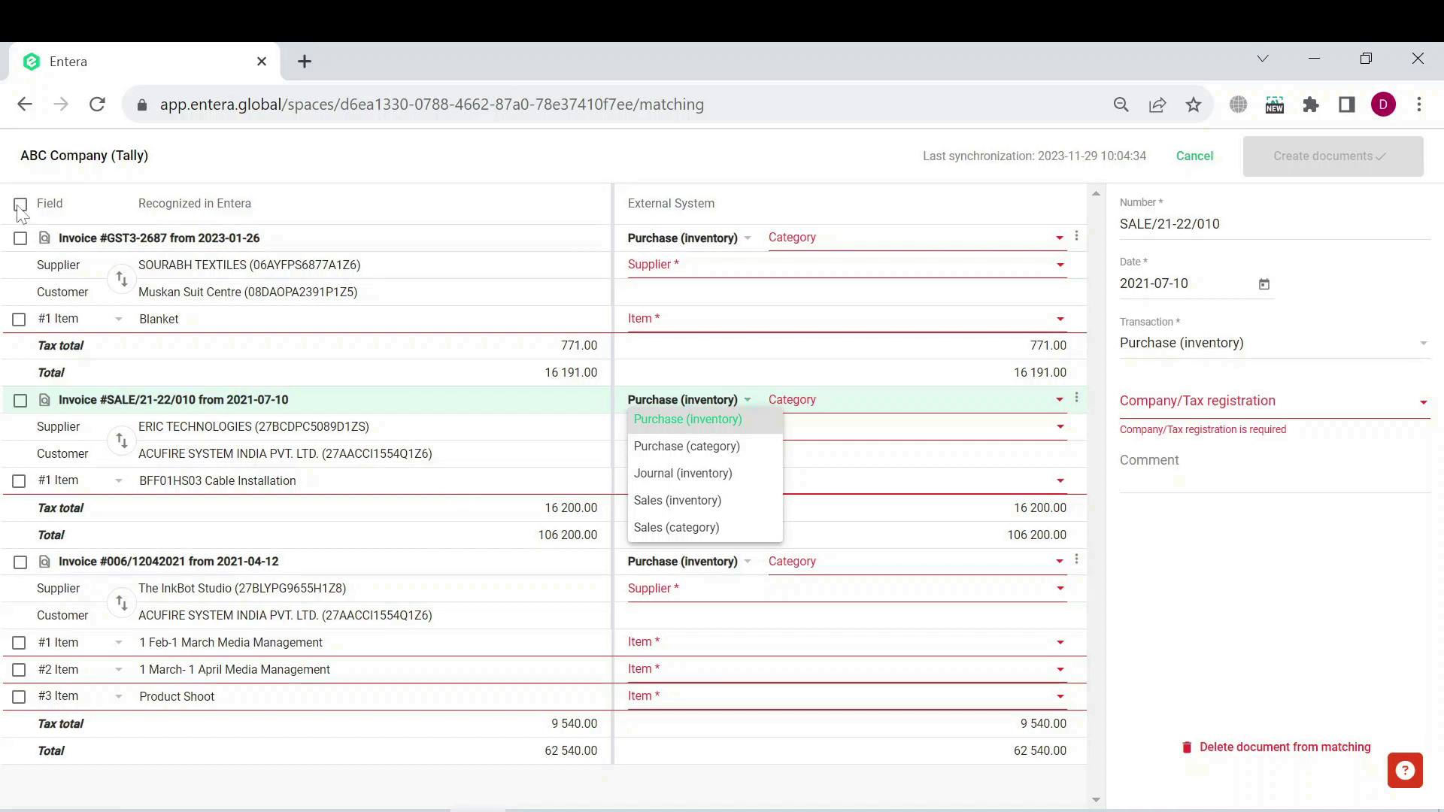
# - Bulk-apply Purchase Account category and Uttar Pradesh tax registration to all three invoices
pyautogui.click(20, 204)
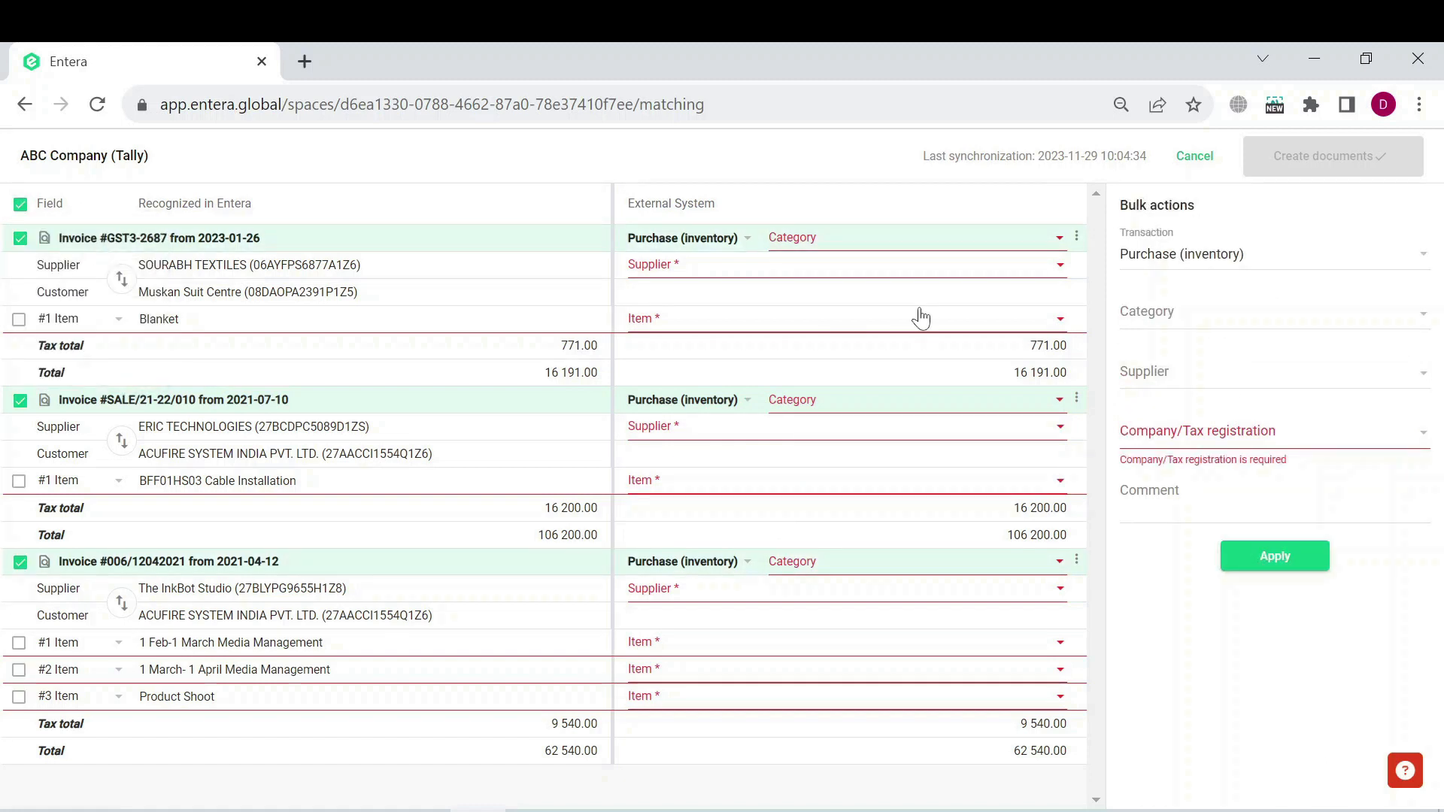
pyautogui.moveTo(1111, 295)
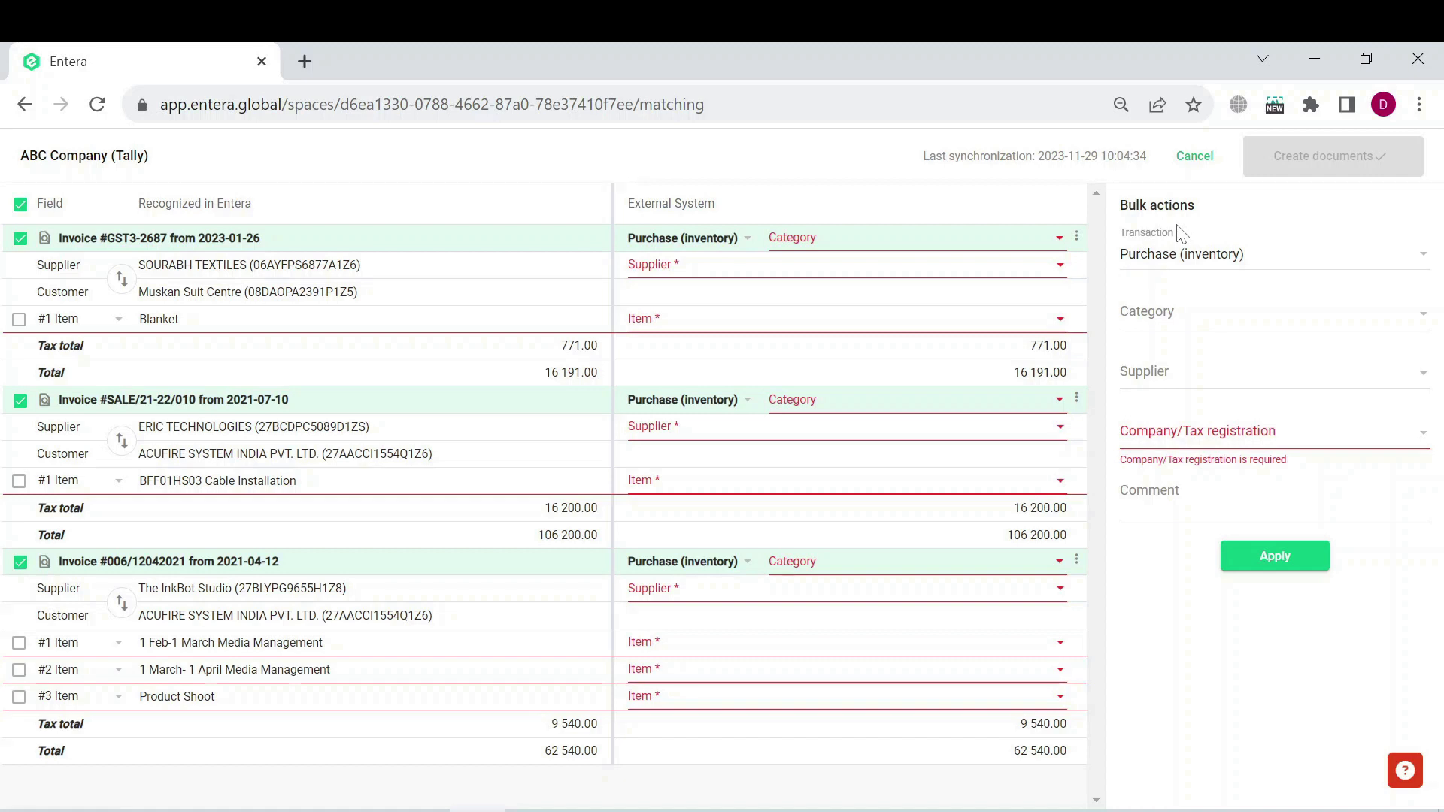
pyautogui.moveTo(1262, 258)
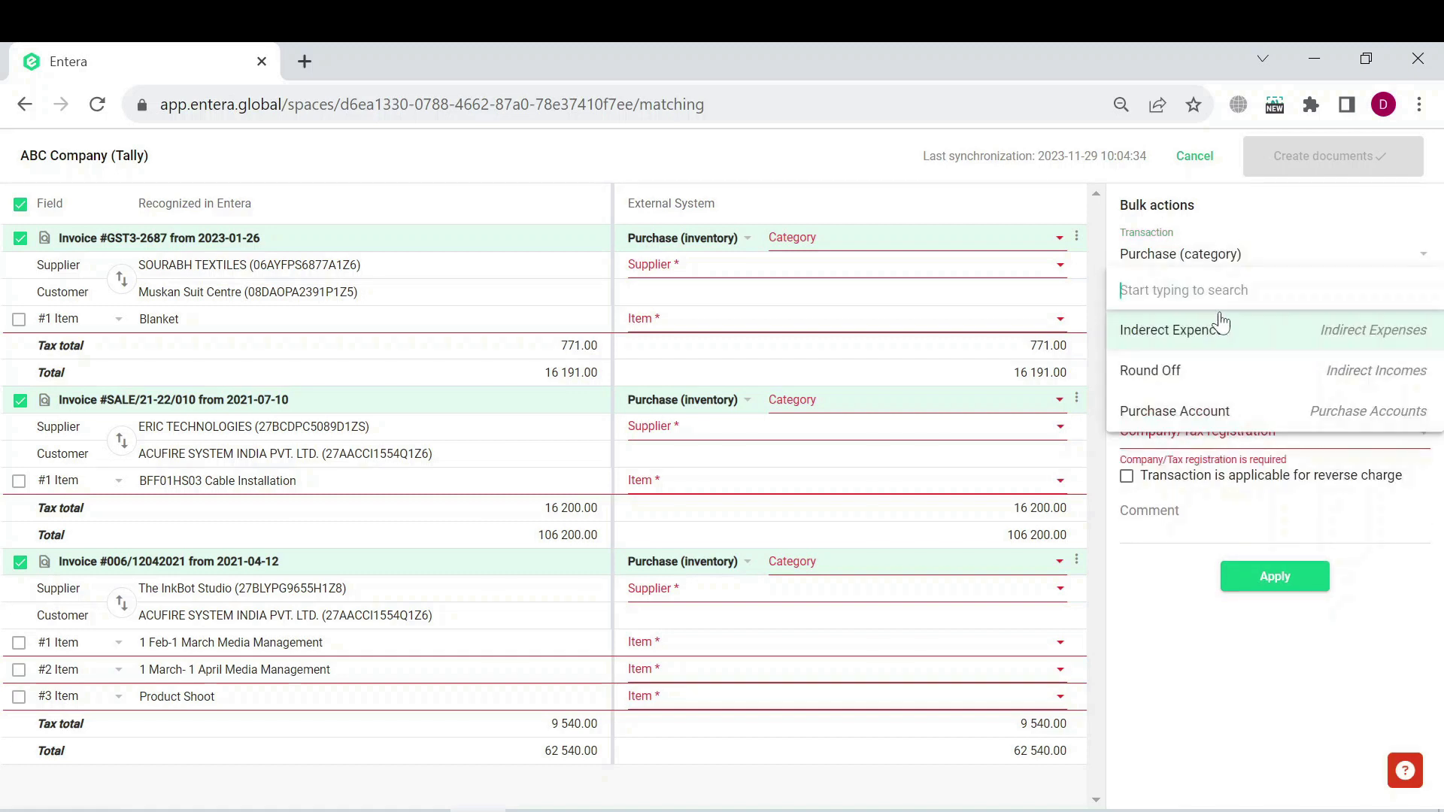
pyautogui.moveTo(1175, 411)
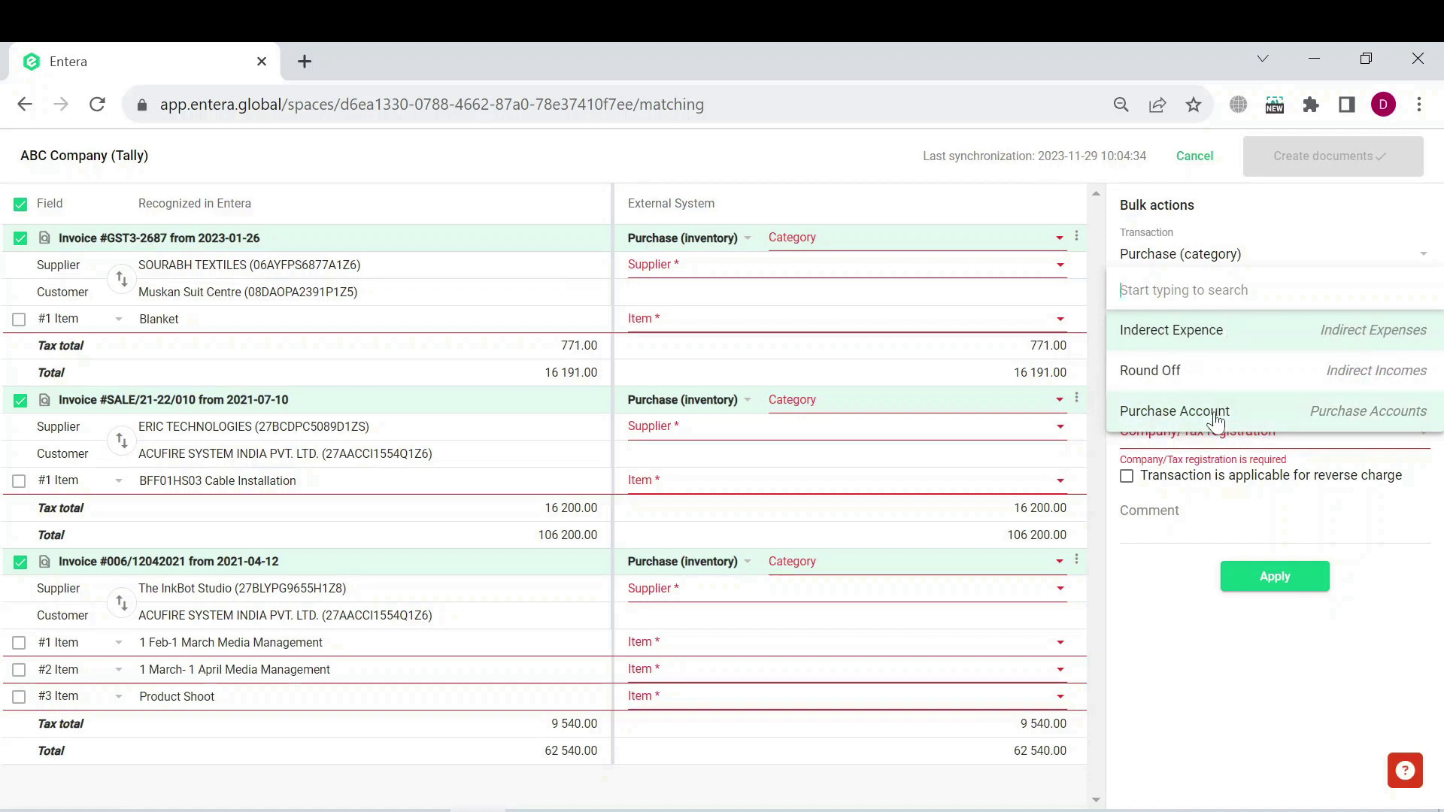
pyautogui.click(1175, 411)
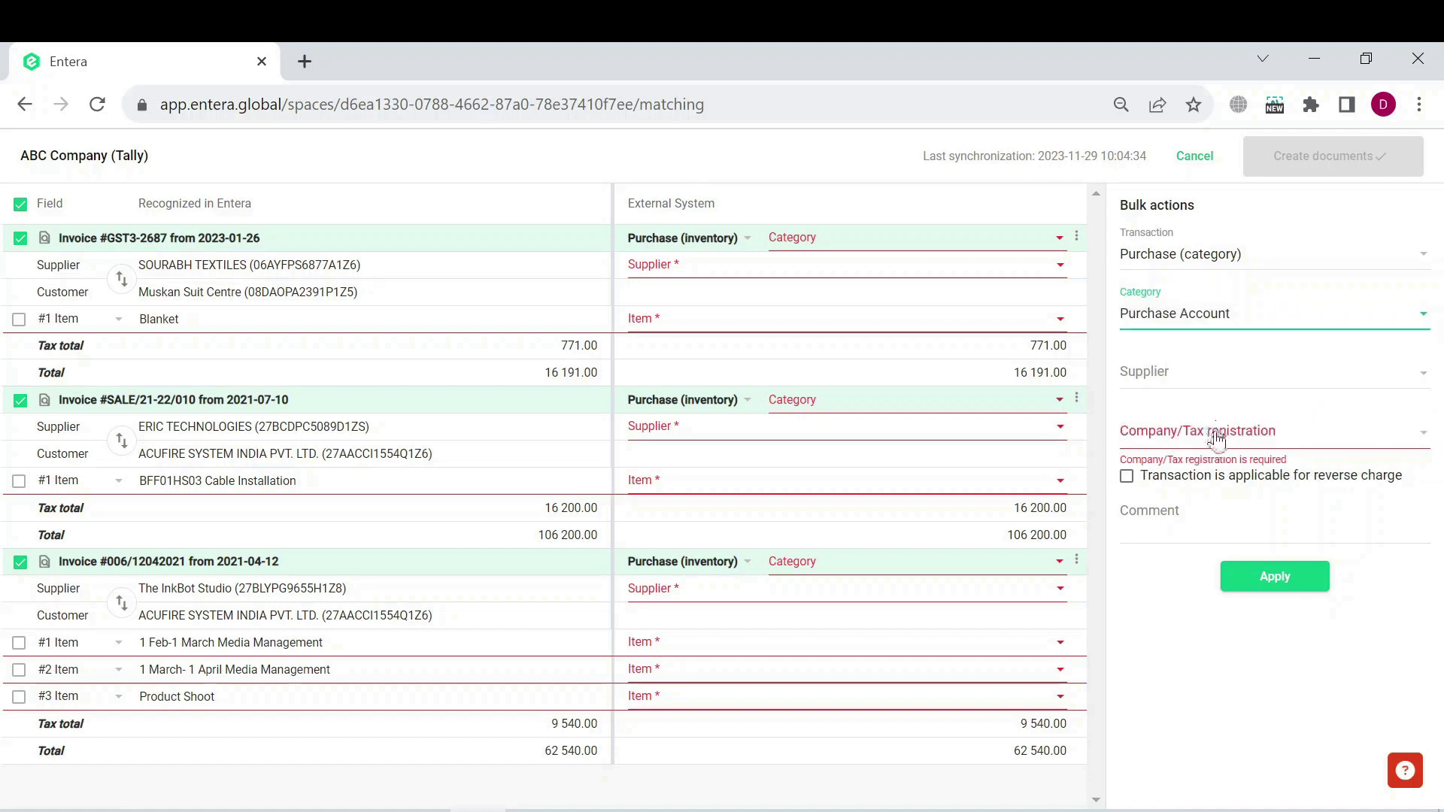
pyautogui.click(1274, 430)
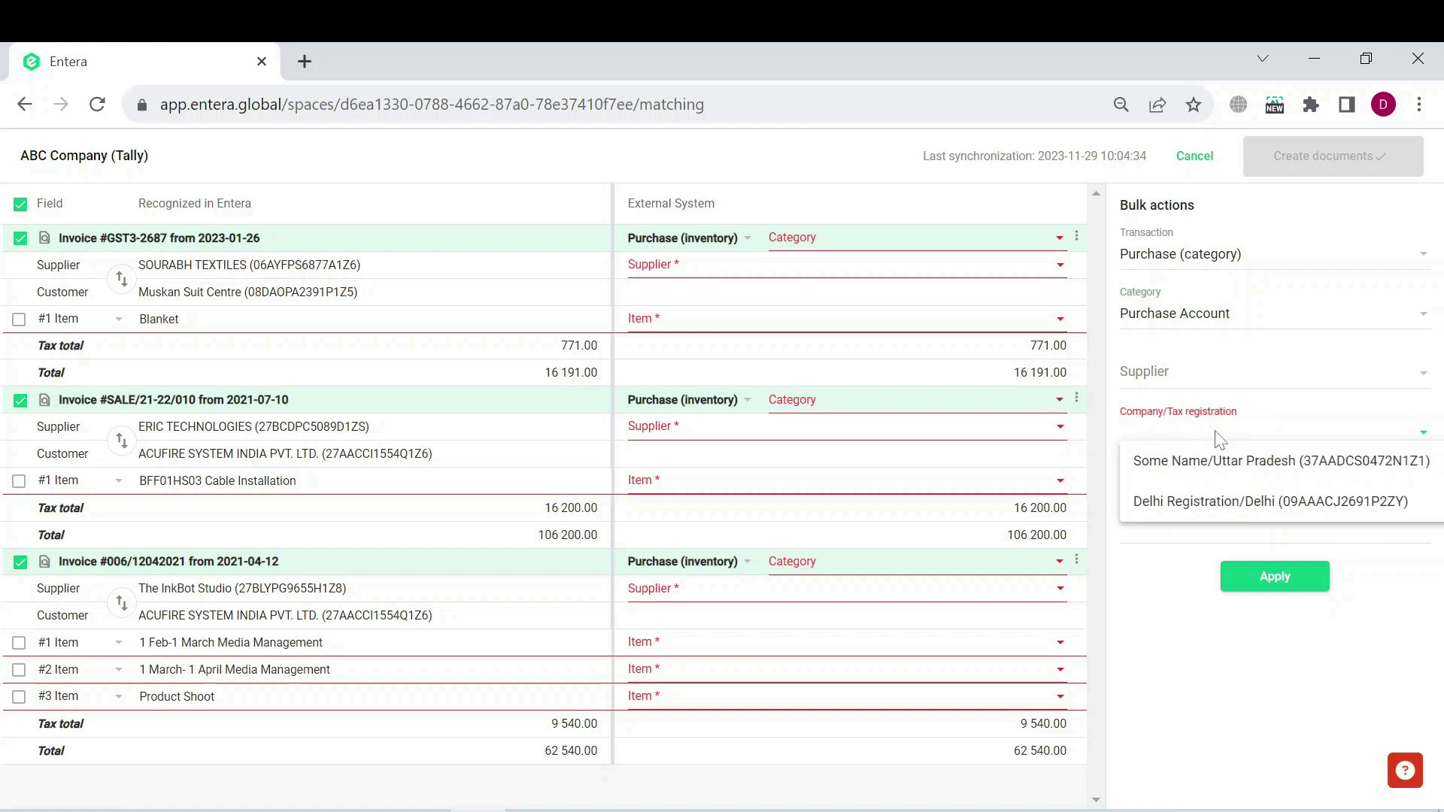
pyautogui.click(1280, 460)
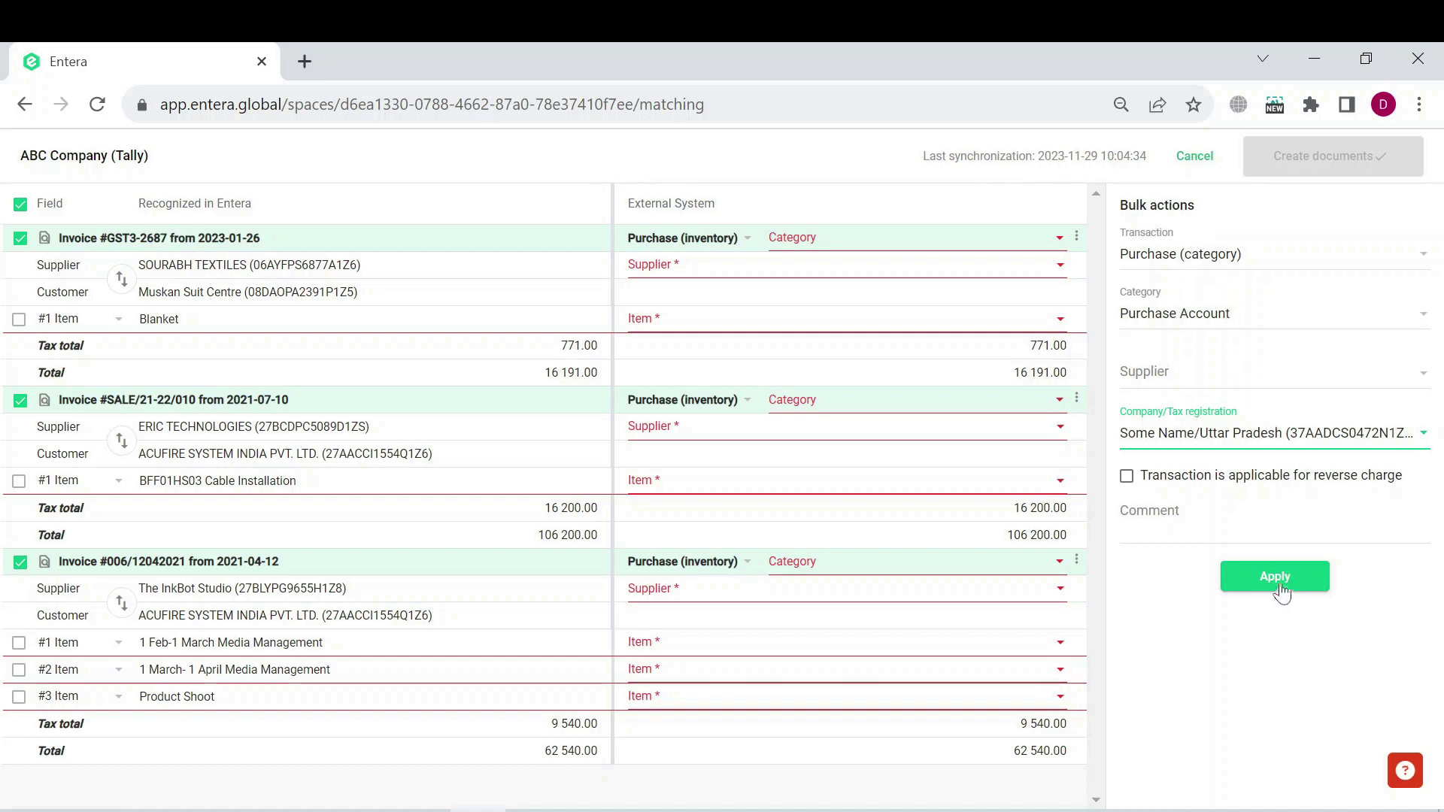
pyautogui.click(1274, 576)
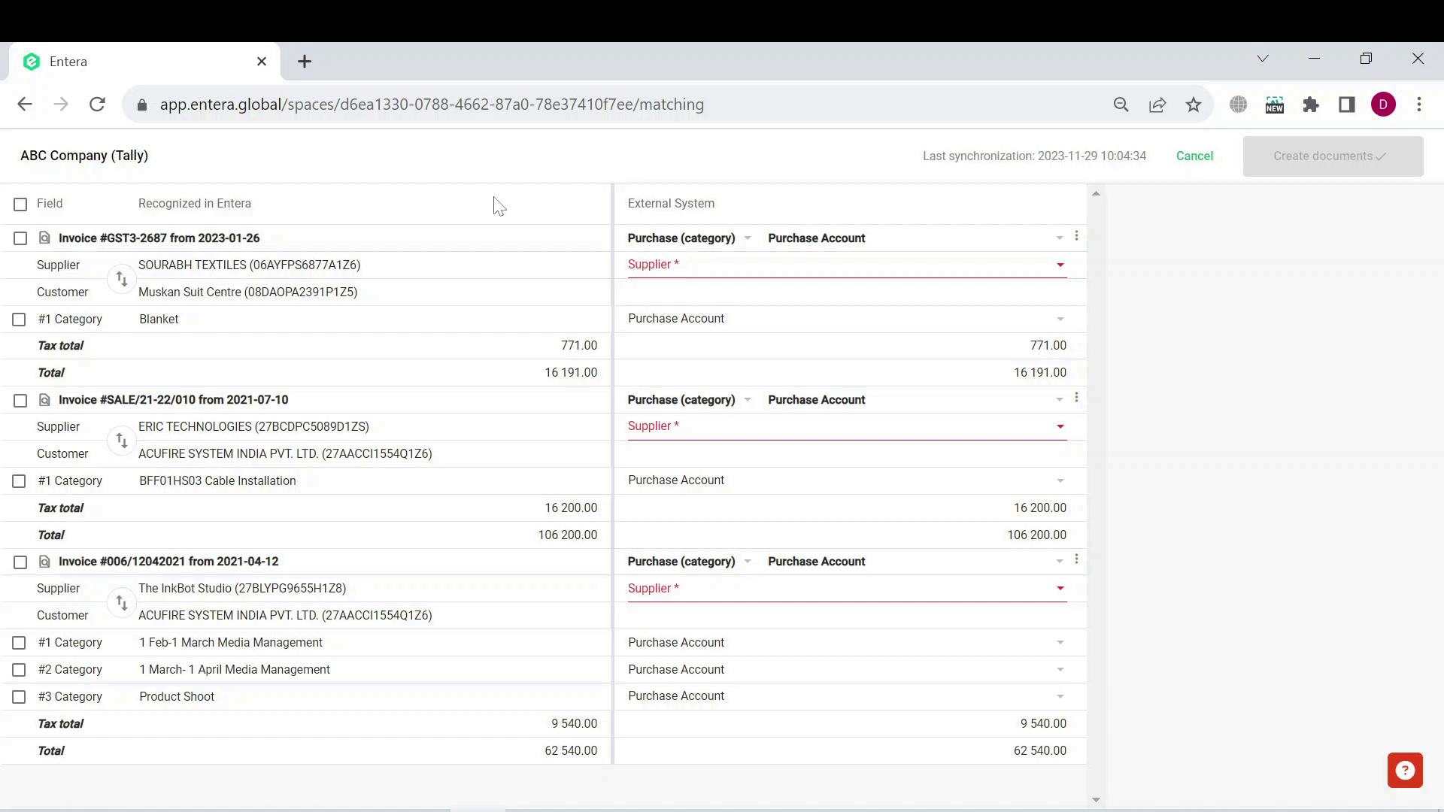
pyautogui.moveTo(569, 232)
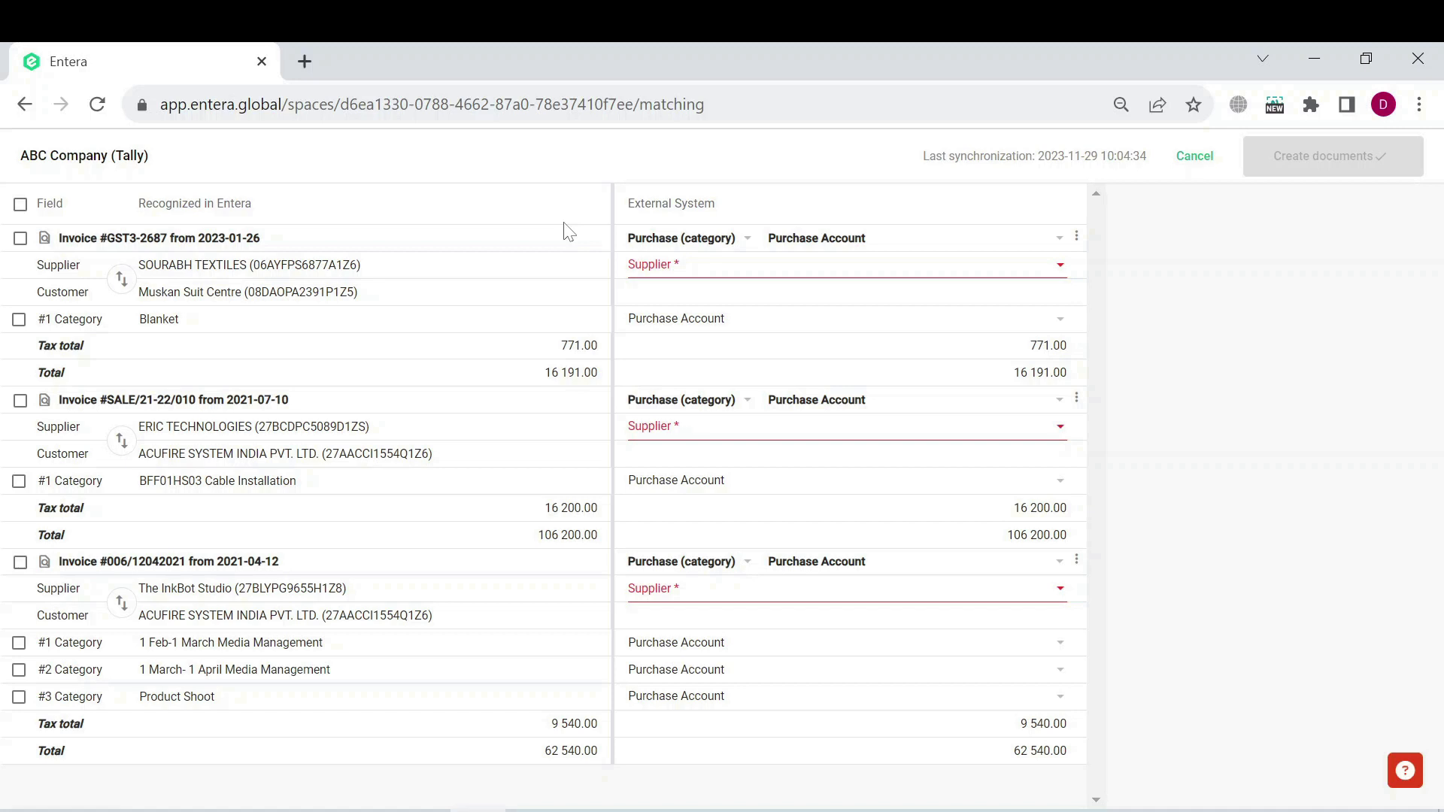
pyautogui.moveTo(666, 253)
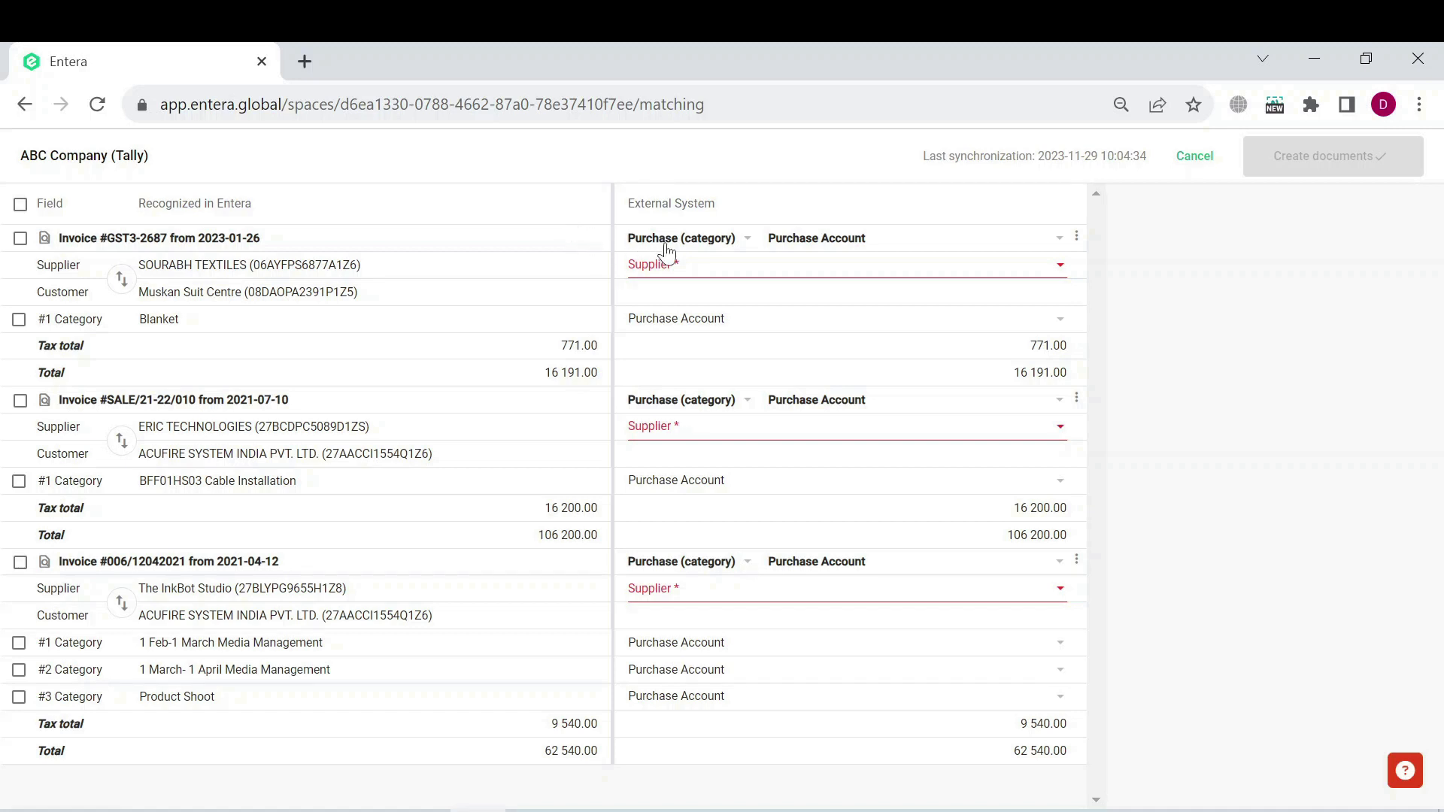
# - Check the first invoice's transaction type after the bulk Purchase (category) mapping
pyautogui.click(838, 265)
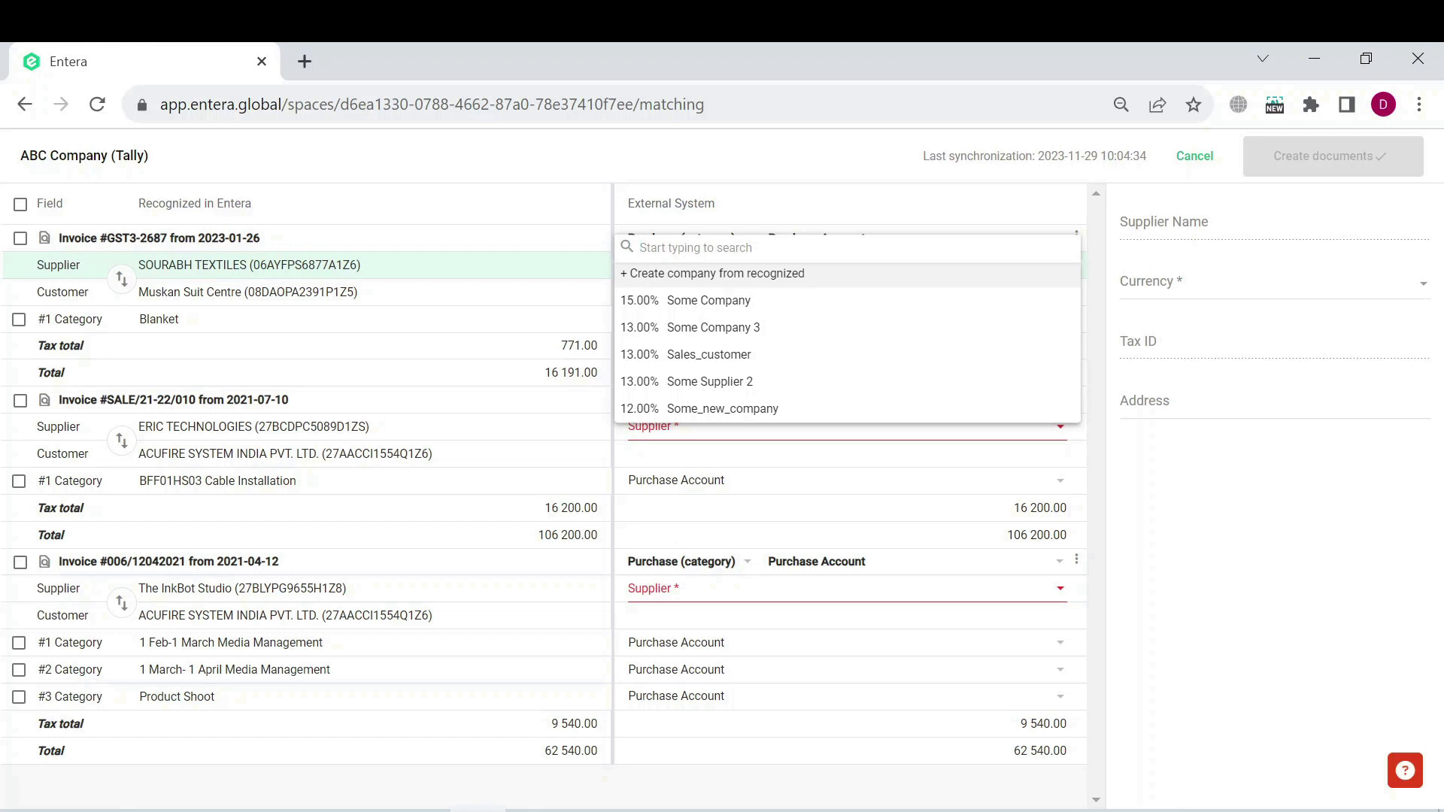
pyautogui.moveTo(692, 274)
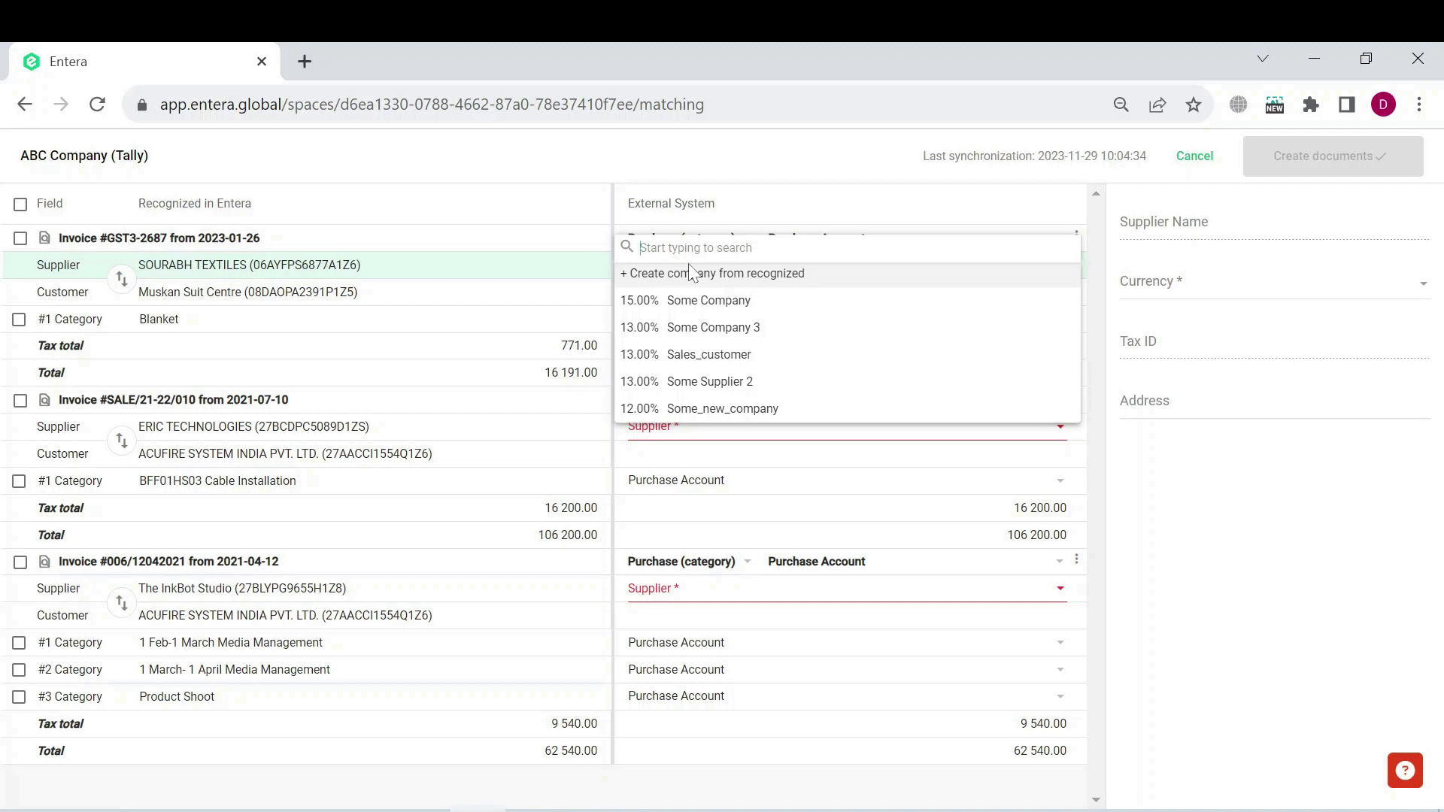
pyautogui.moveTo(802, 286)
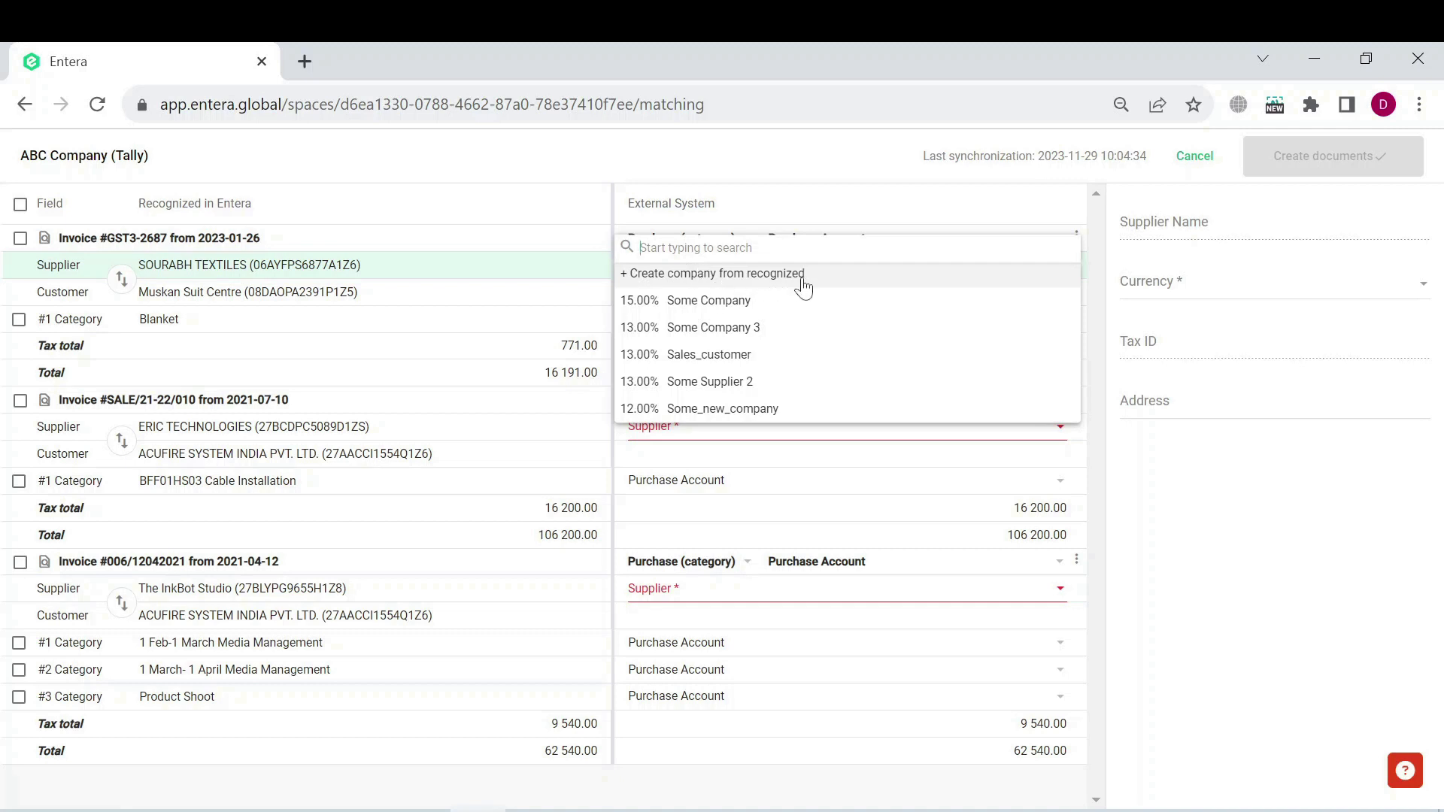
# - Create SOURABH TEXTILES from recognized details for GST3-2687 with INR currency
pyautogui.click(718, 273)
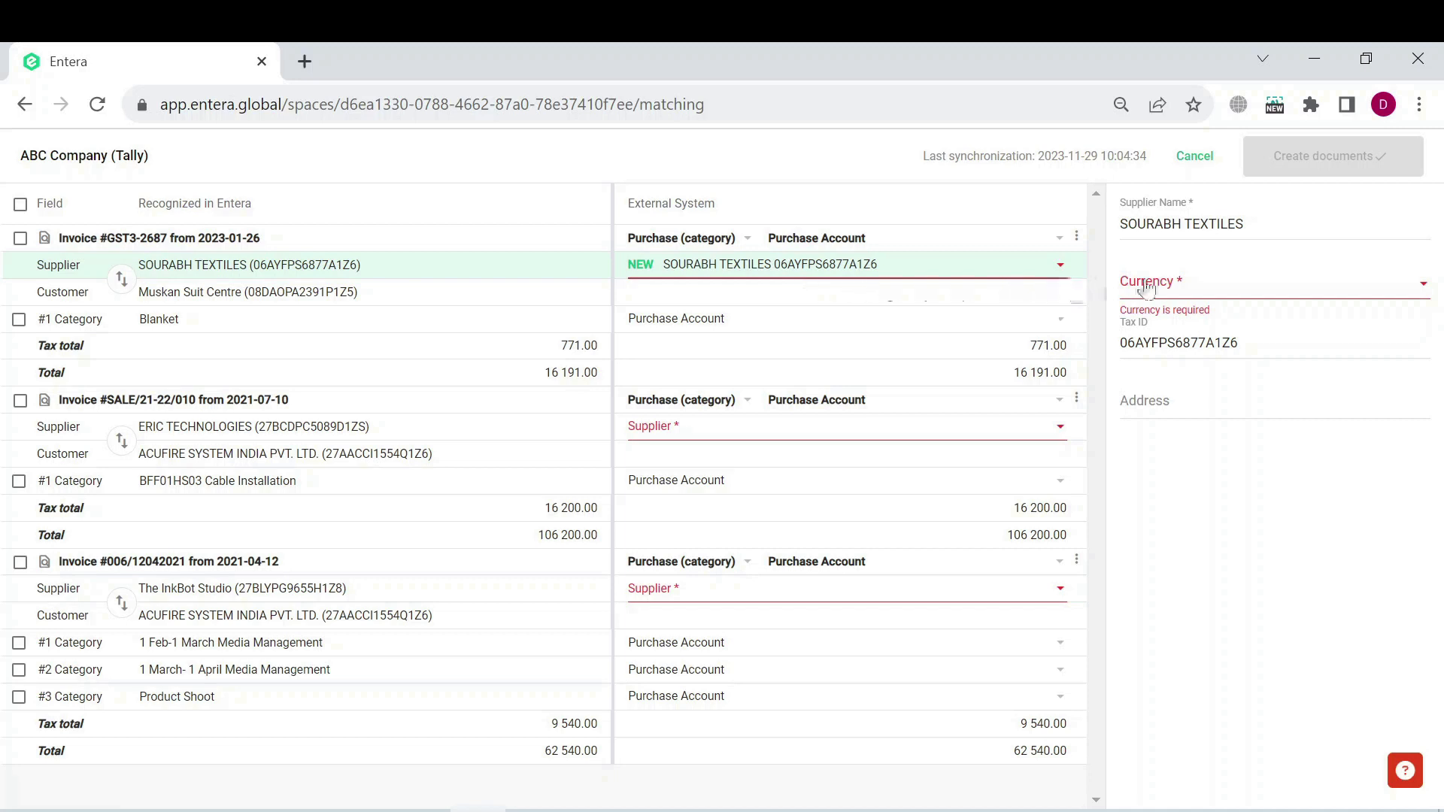
pyautogui.write('inr')
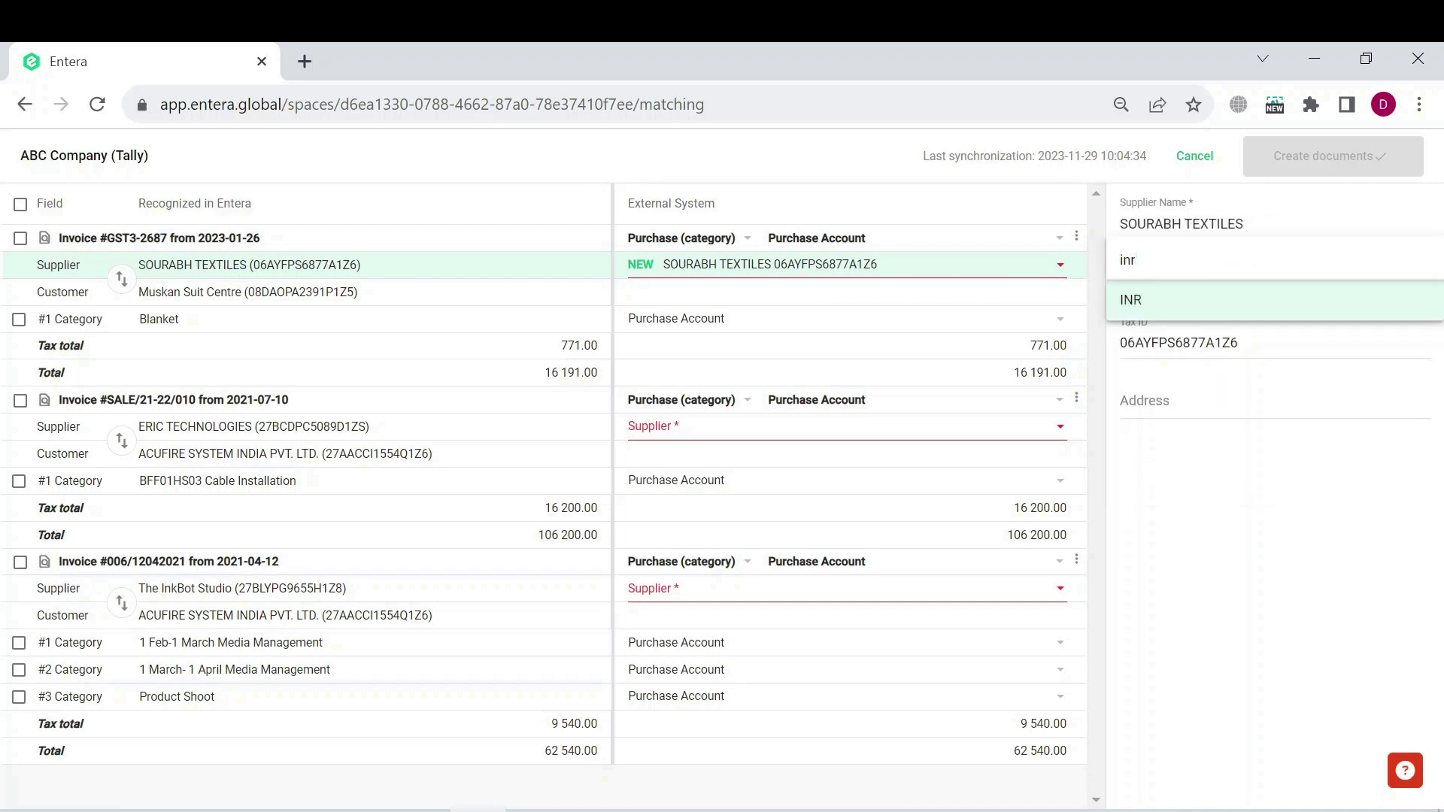
pyautogui.click(1129, 299)
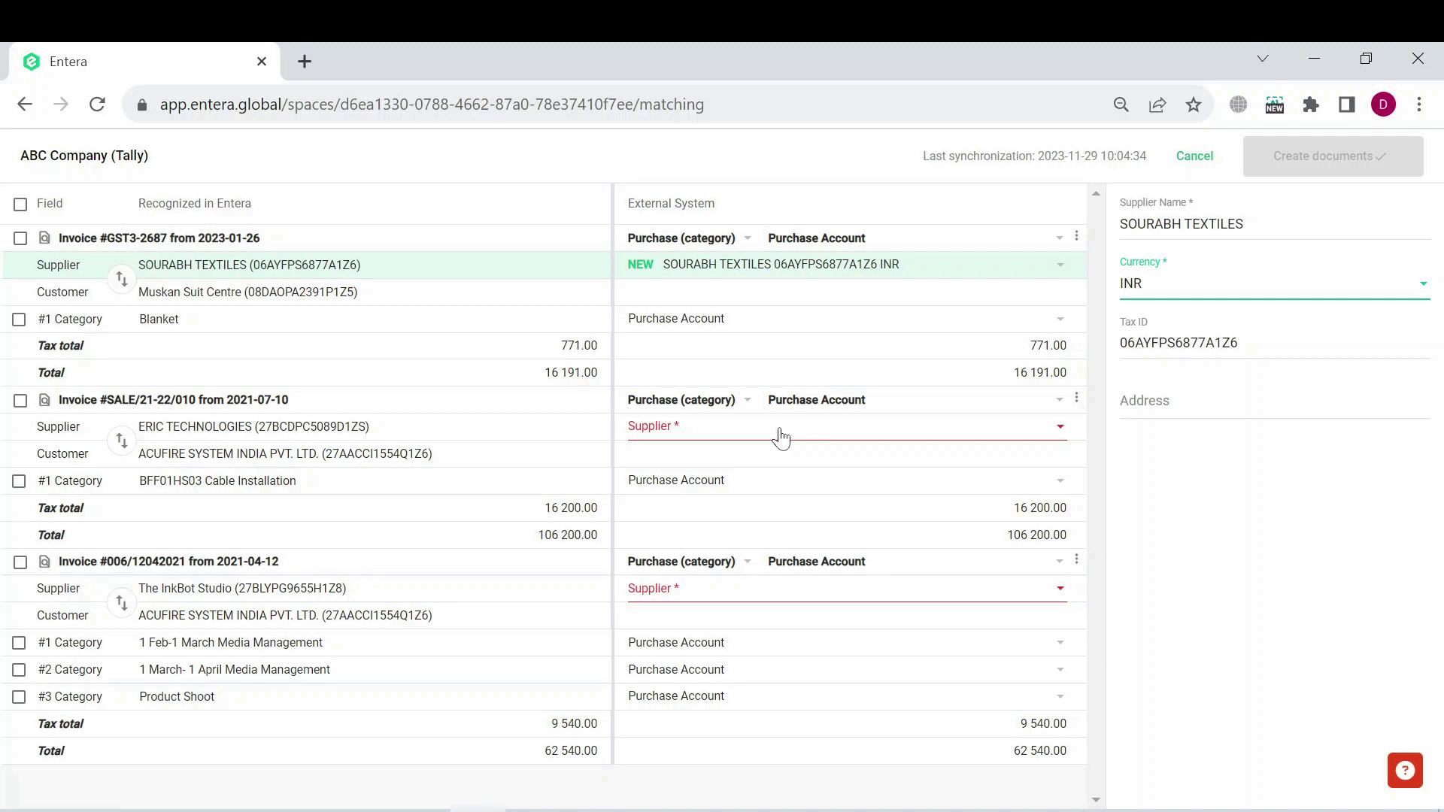
# - Create ERIC TECHNOLOGIES and The InkBot Studio as new suppliers with INR currency
pyautogui.click(782, 426)
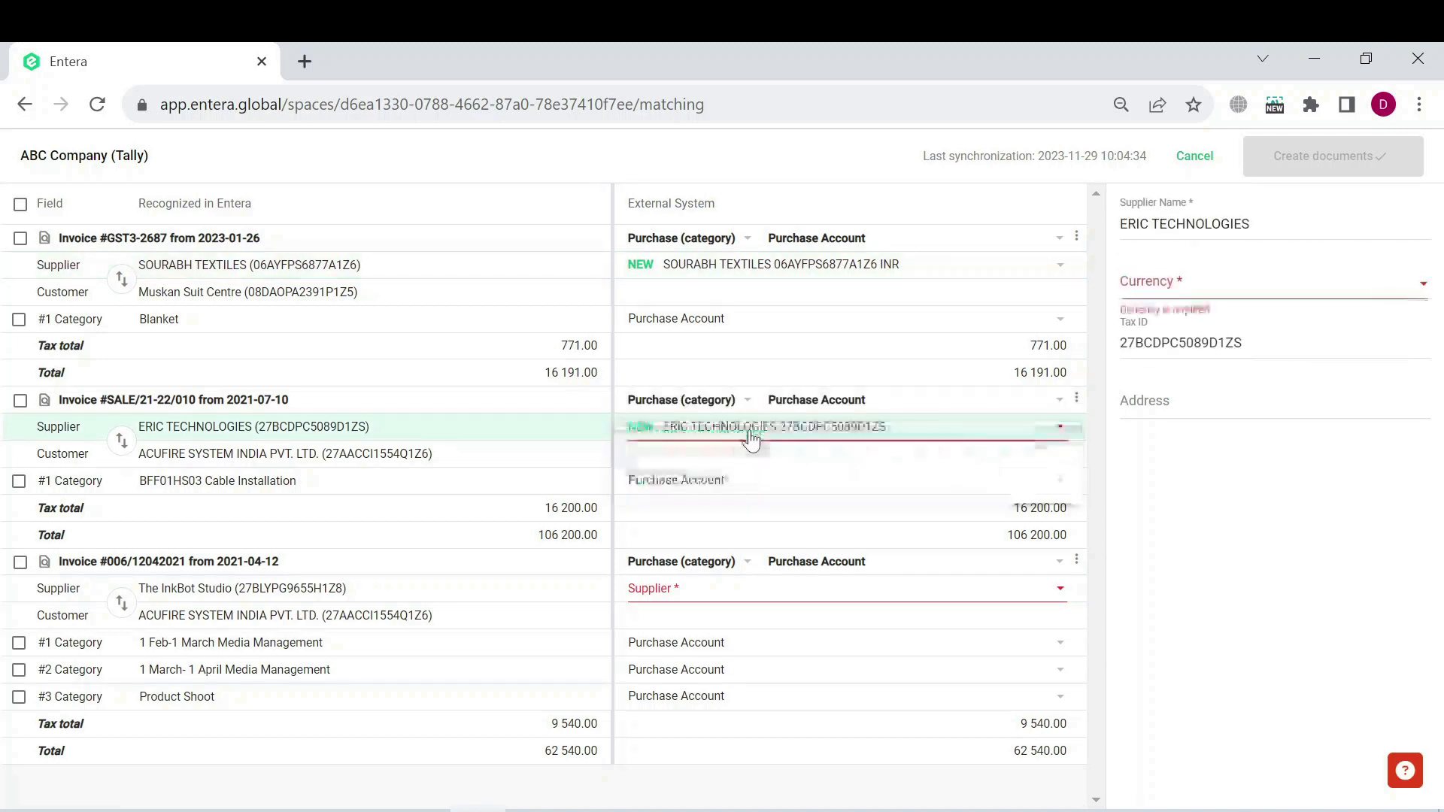
pyautogui.click(1272, 281)
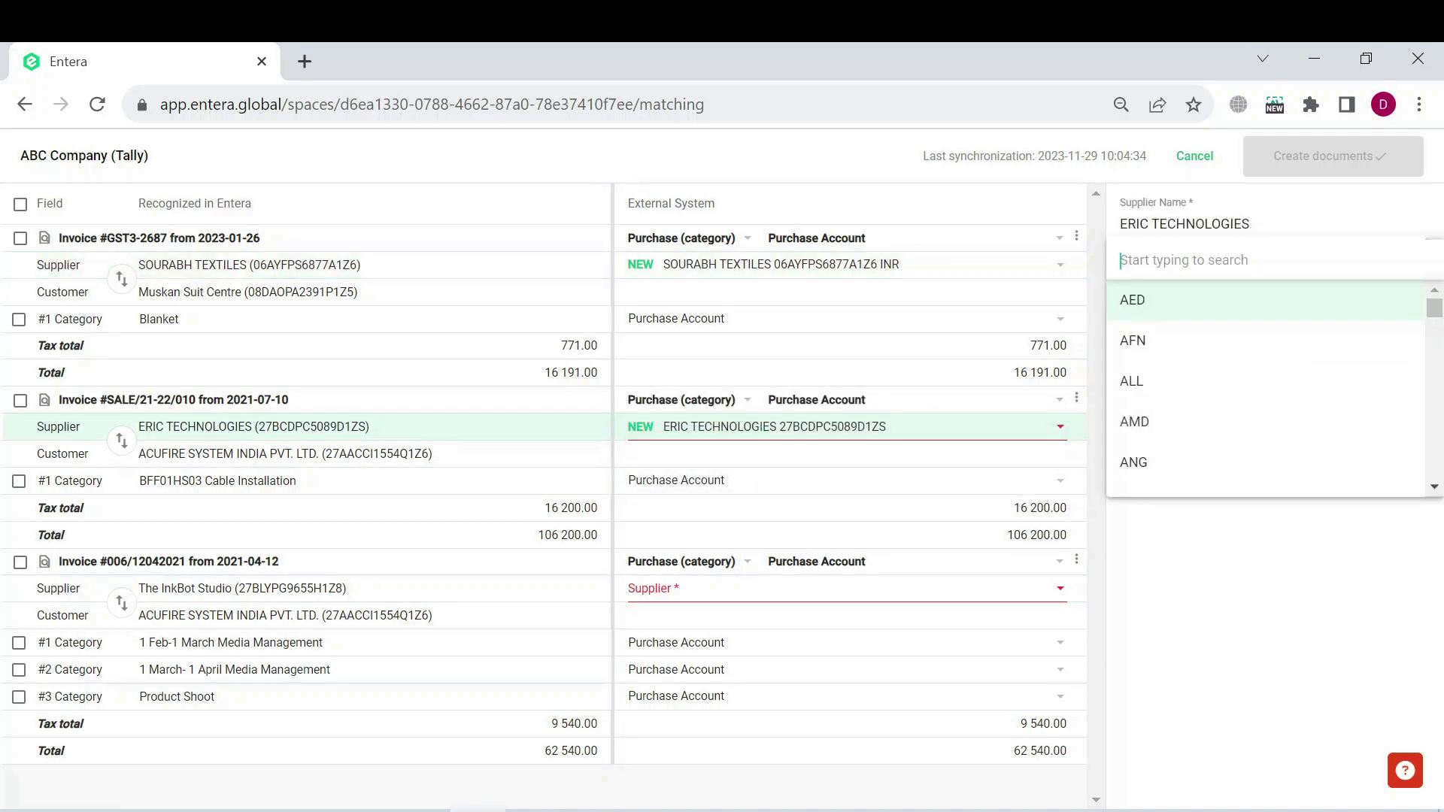
pyautogui.click(1130, 284)
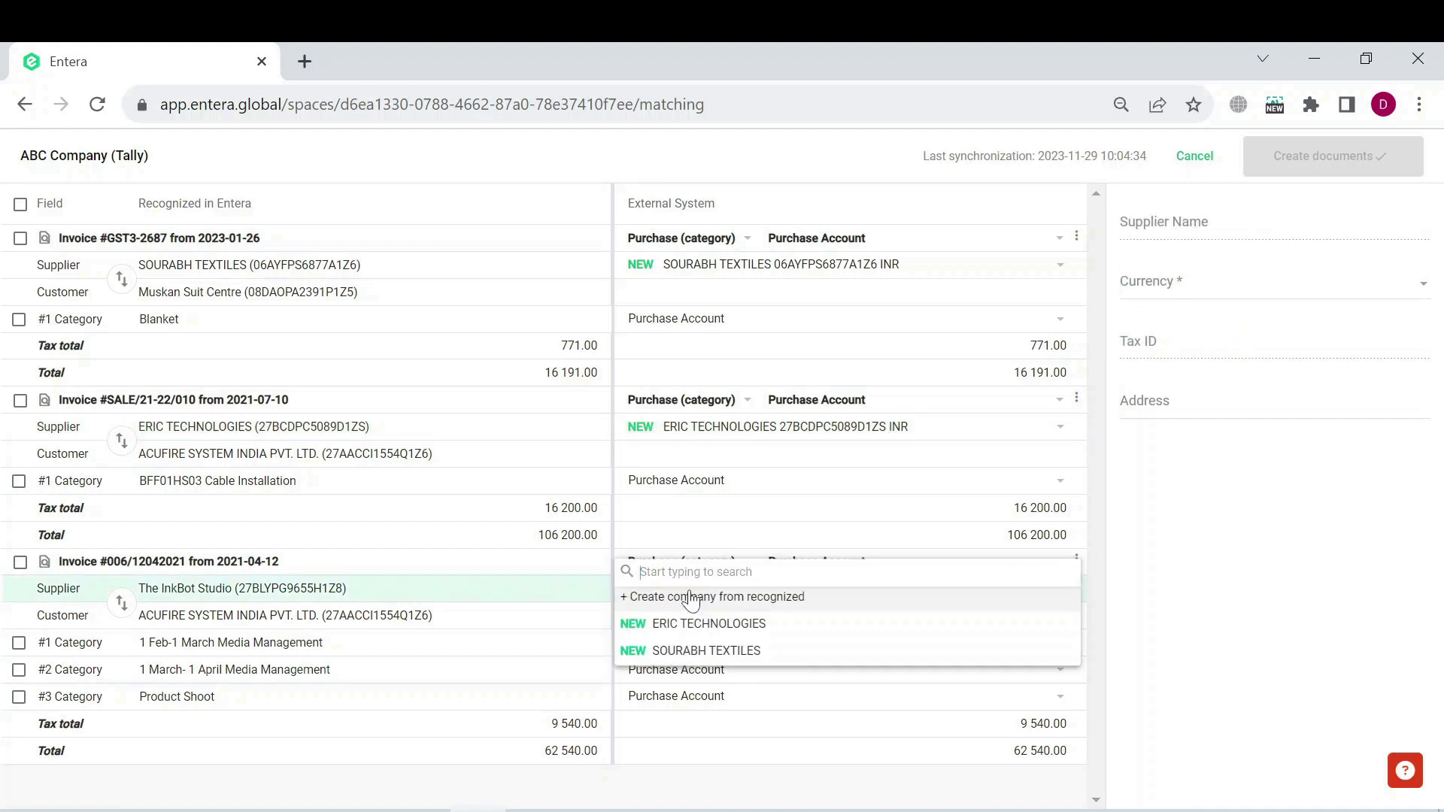
pyautogui.click(716, 597)
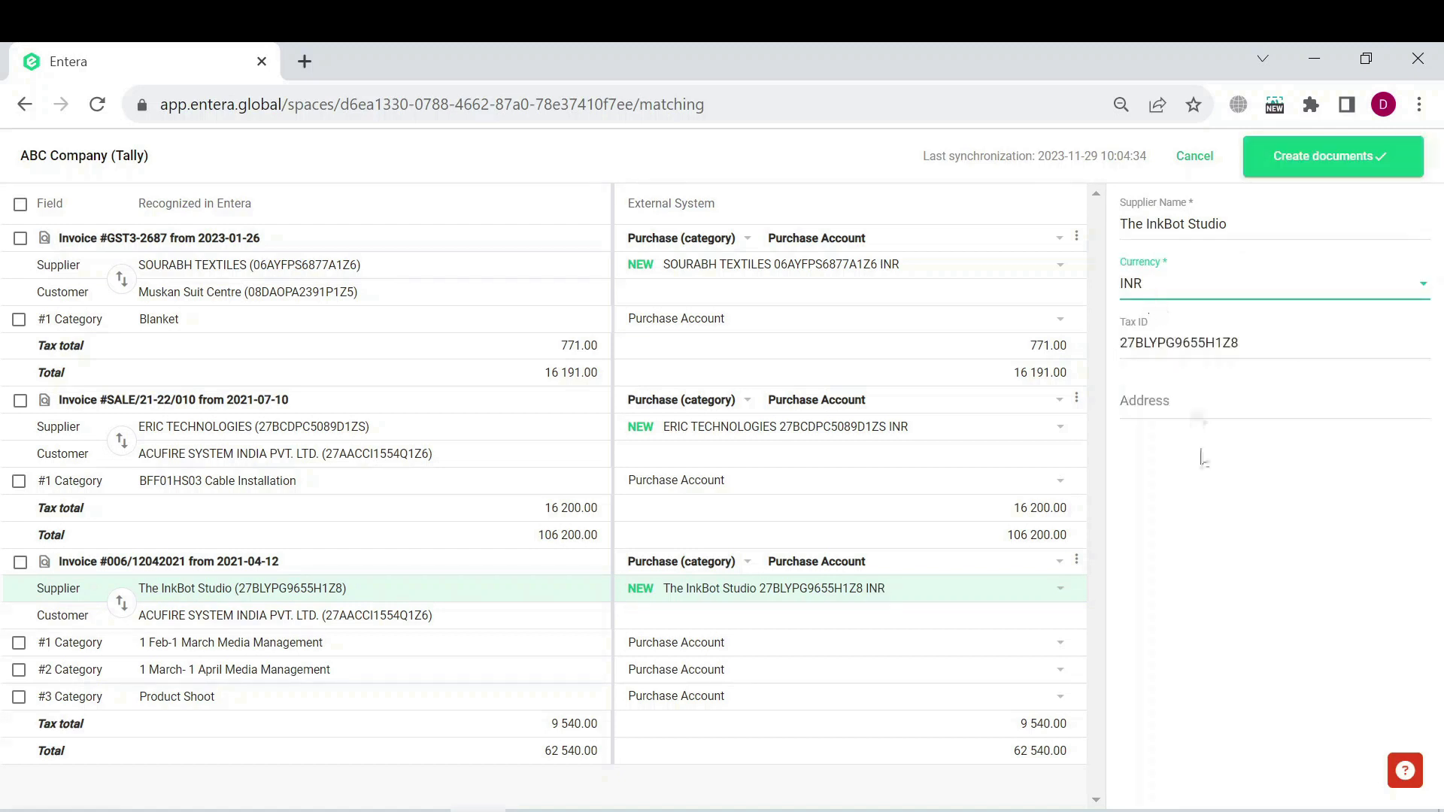
pyautogui.moveTo(1220, 561)
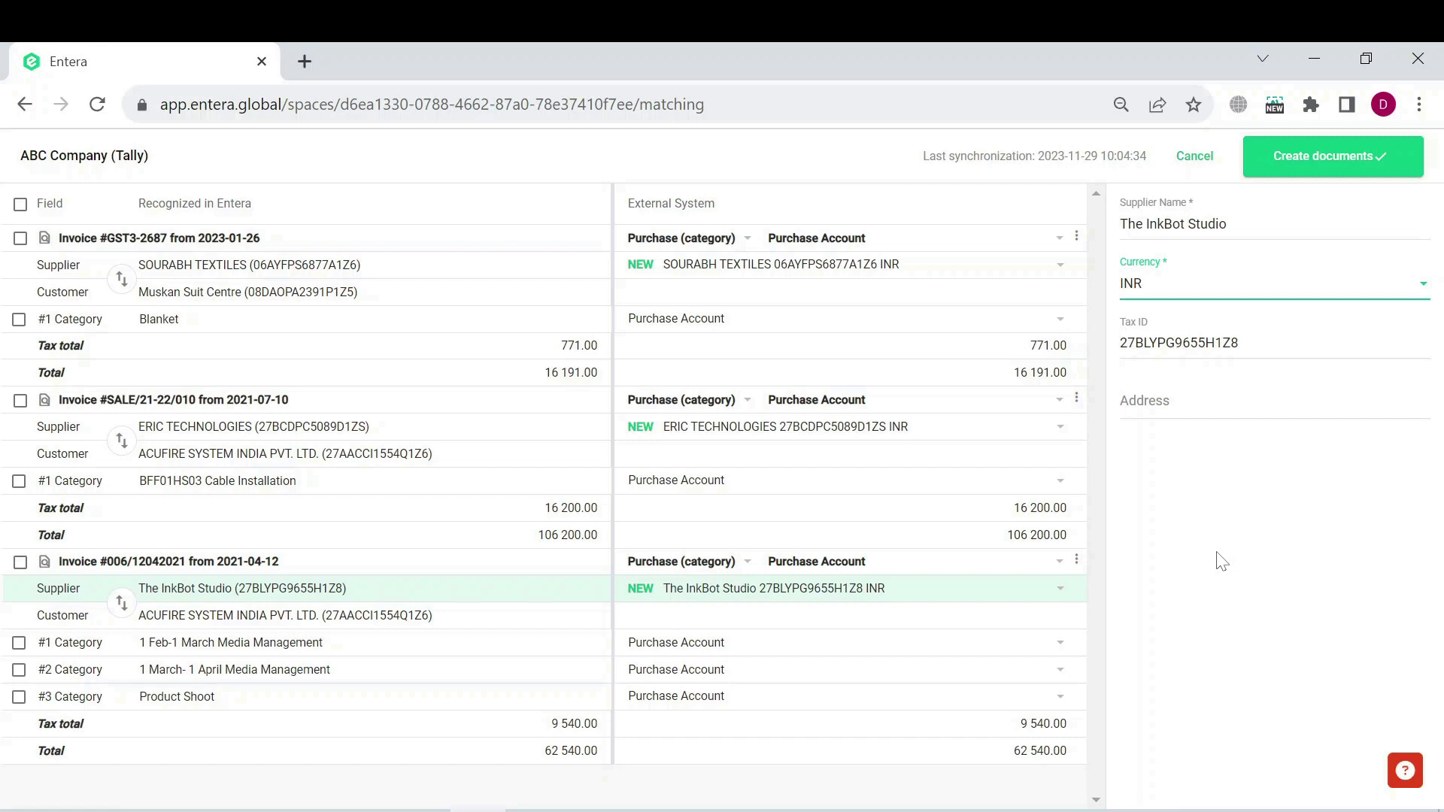
# - Create documents for the three invoices and fetch them into ABC Company via the Tally connector
pyautogui.click(1331, 154)
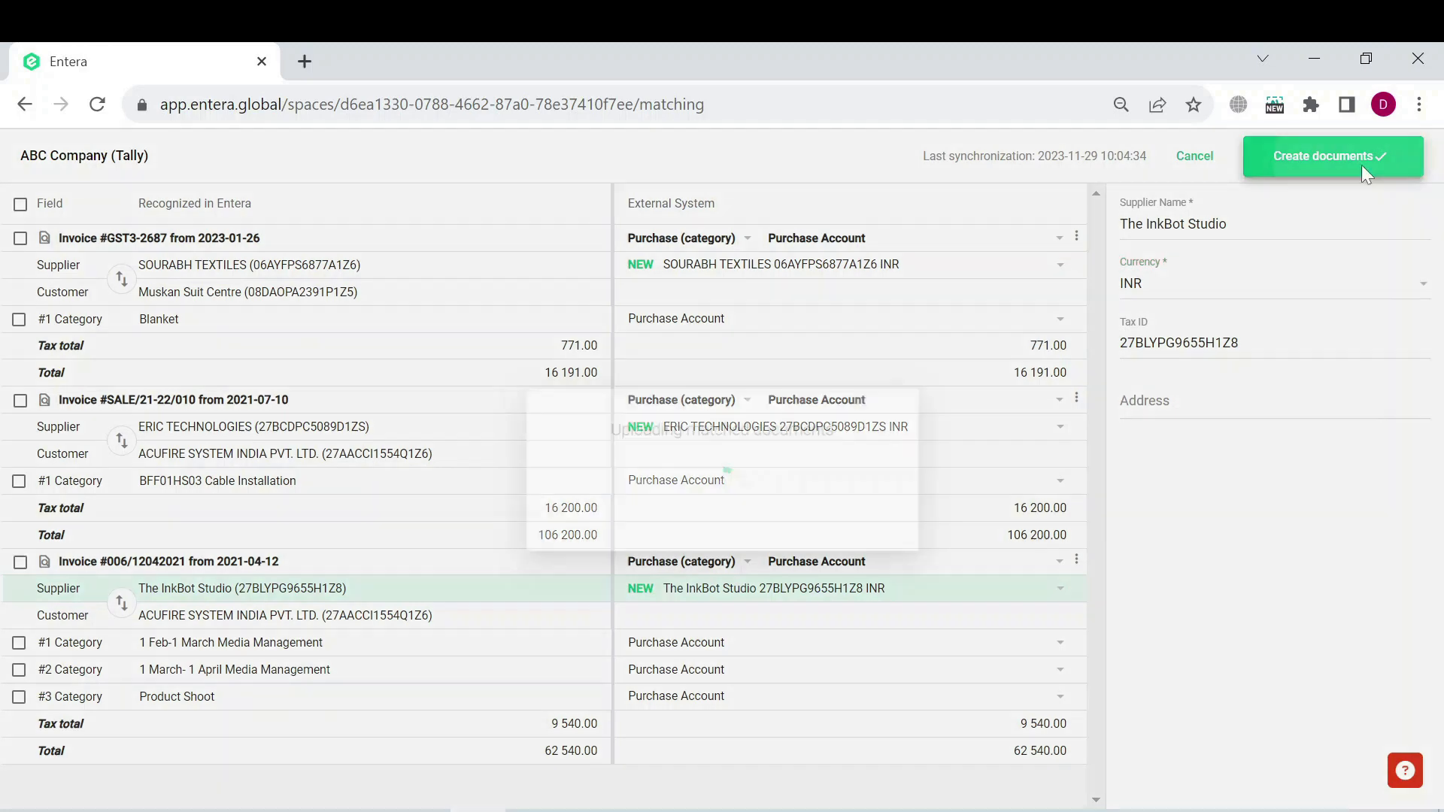
pyautogui.click(1331, 155)
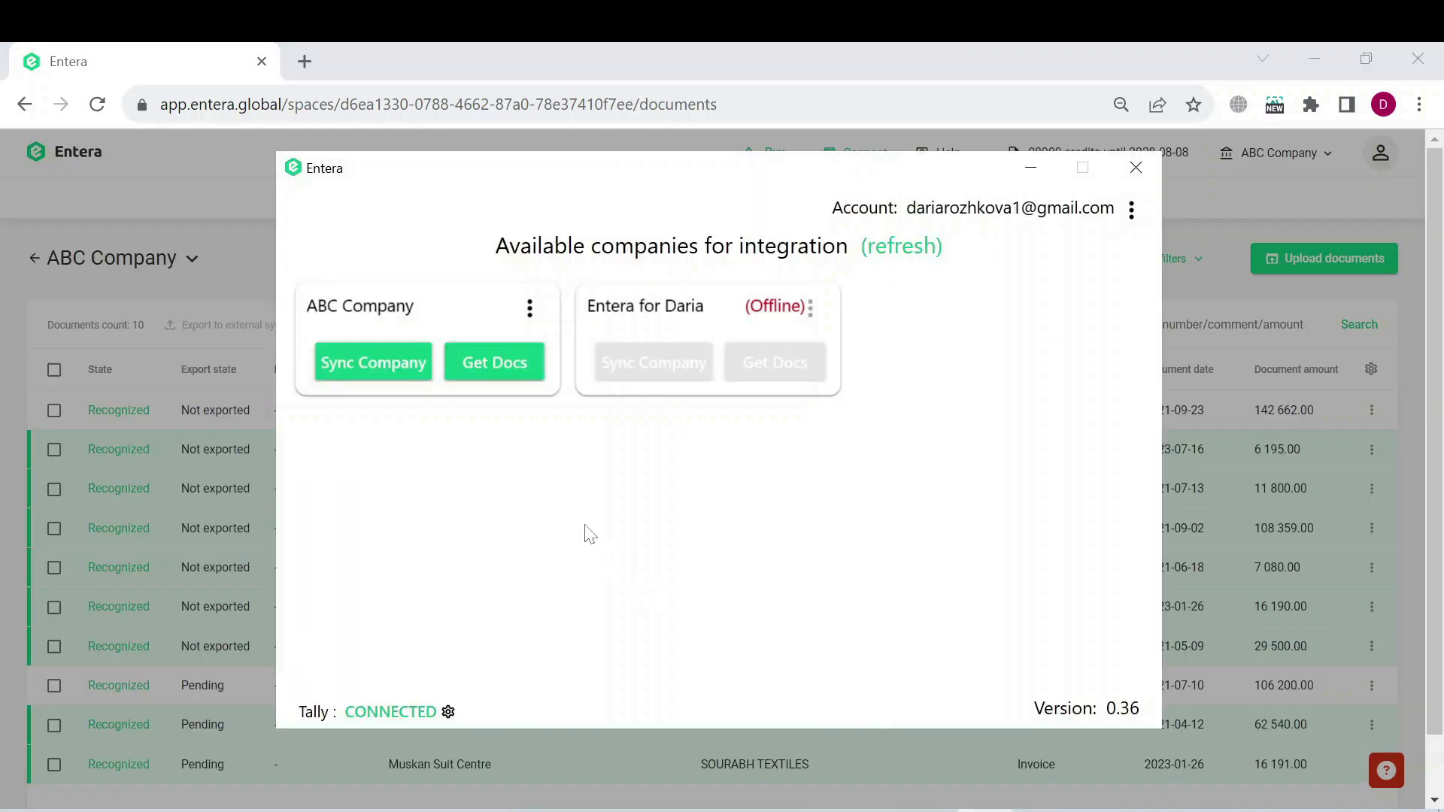
pyautogui.click(494, 363)
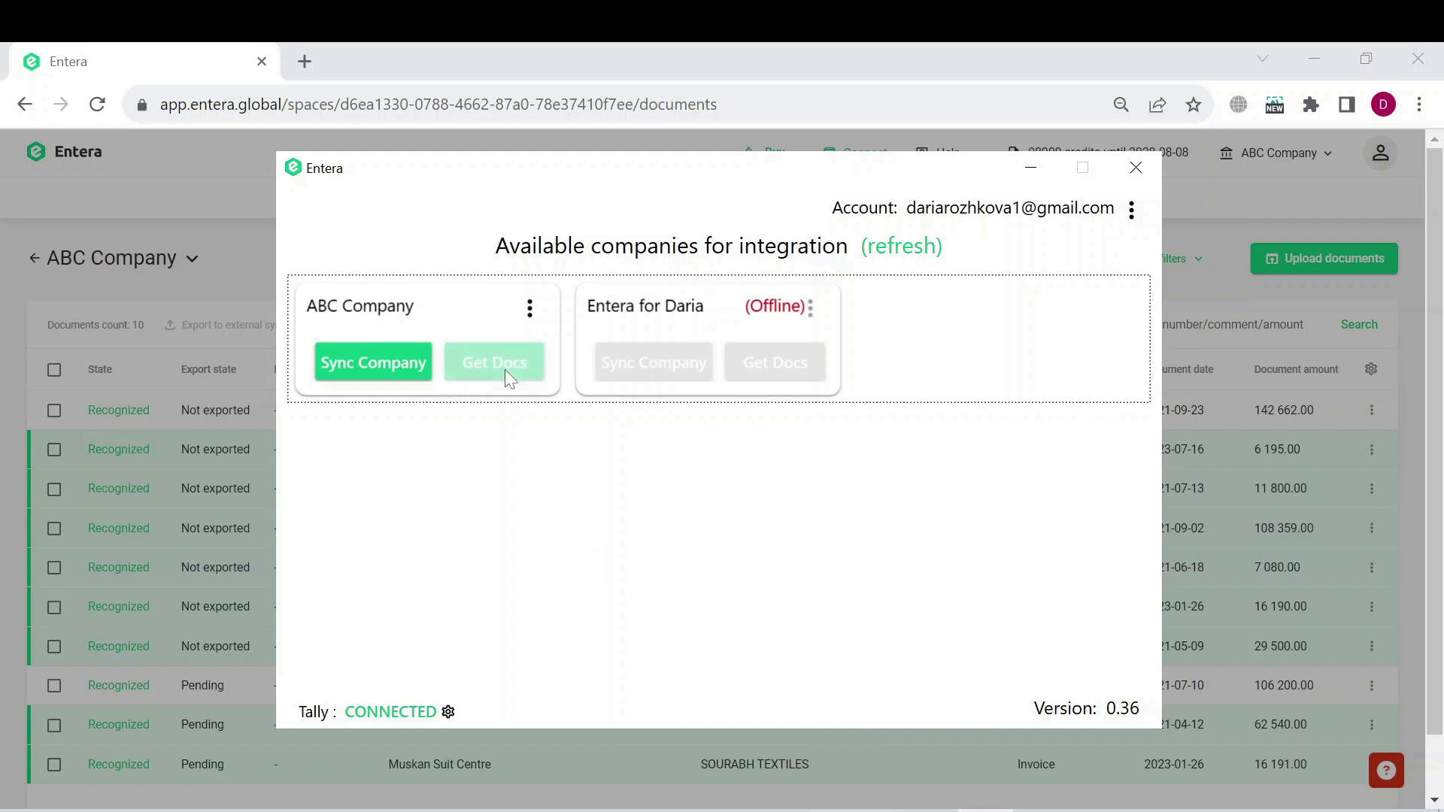
pyautogui.click(495, 362)
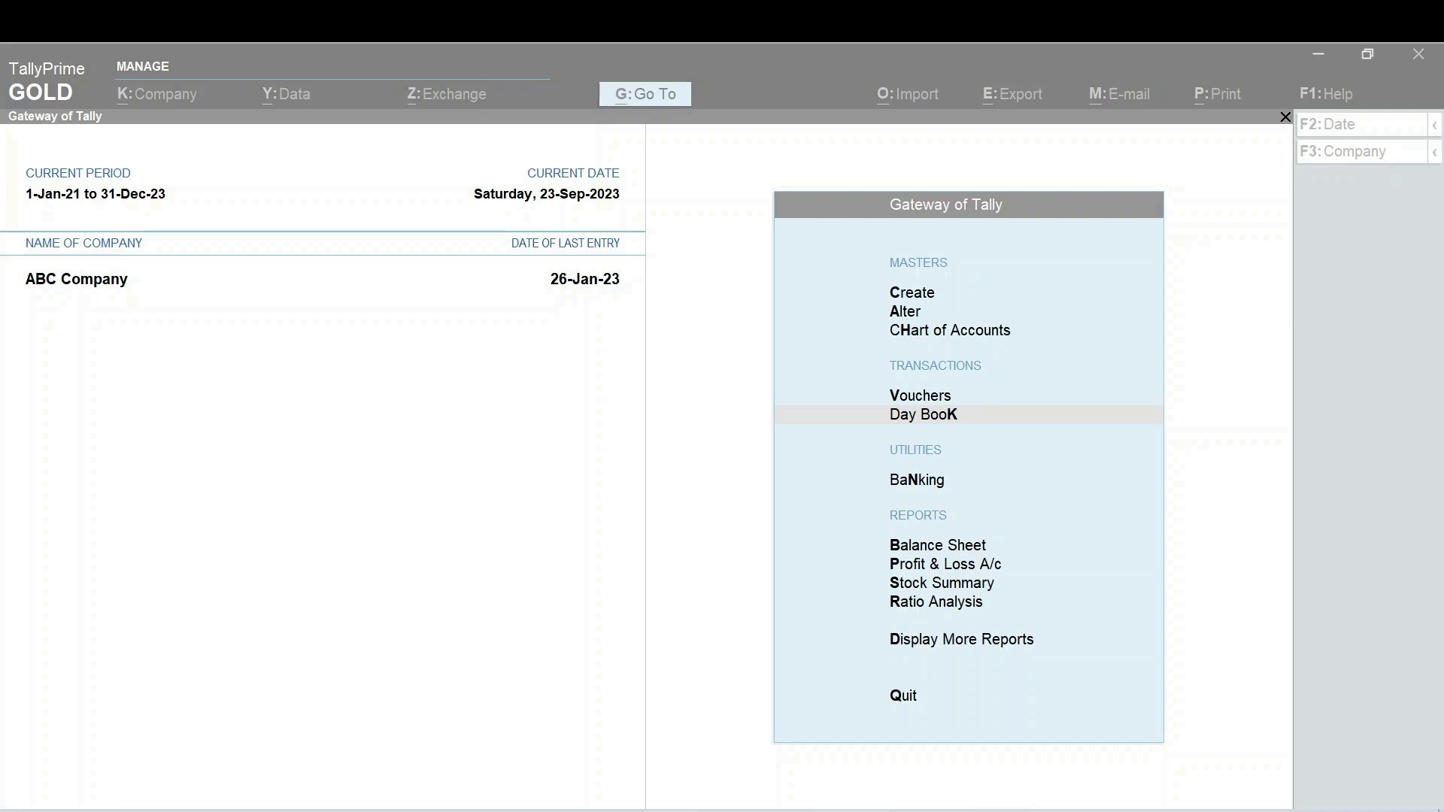
# - Show the Day Book for the new date and open the 10-Jul-21 ERIC TECHNOLOGIES purchase voucher
pyautogui.click(922, 415)
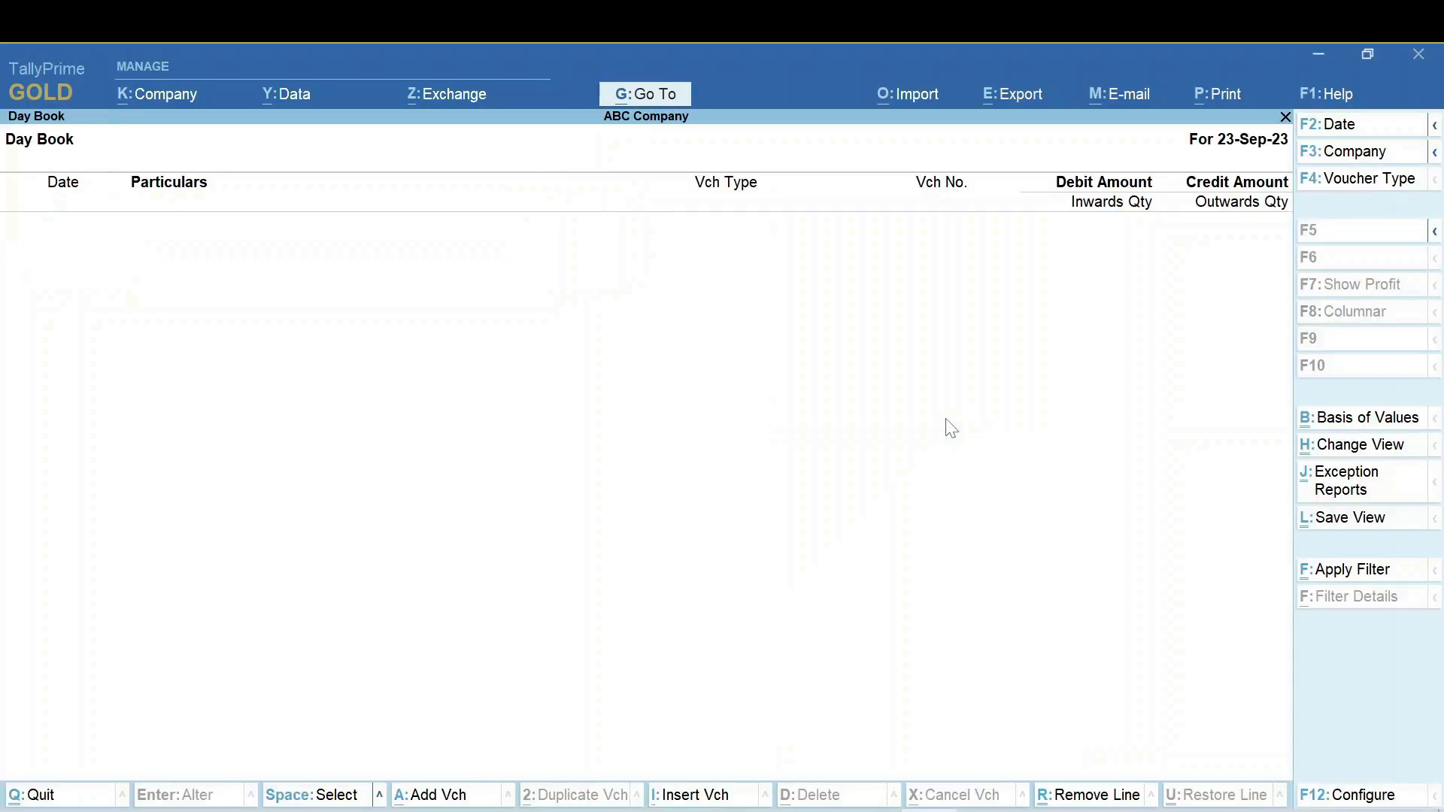
pyautogui.click(1331, 125)
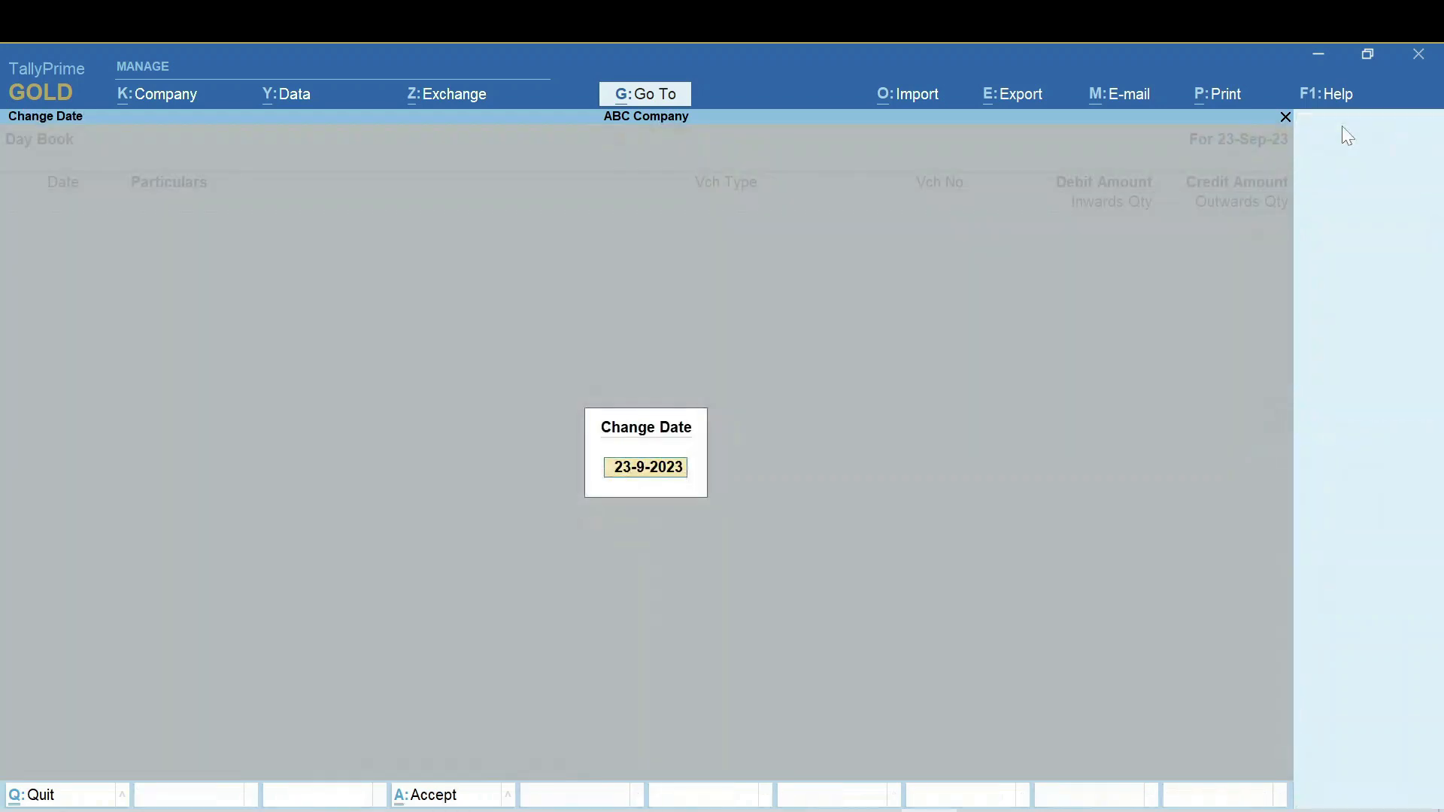
pyautogui.write('3')
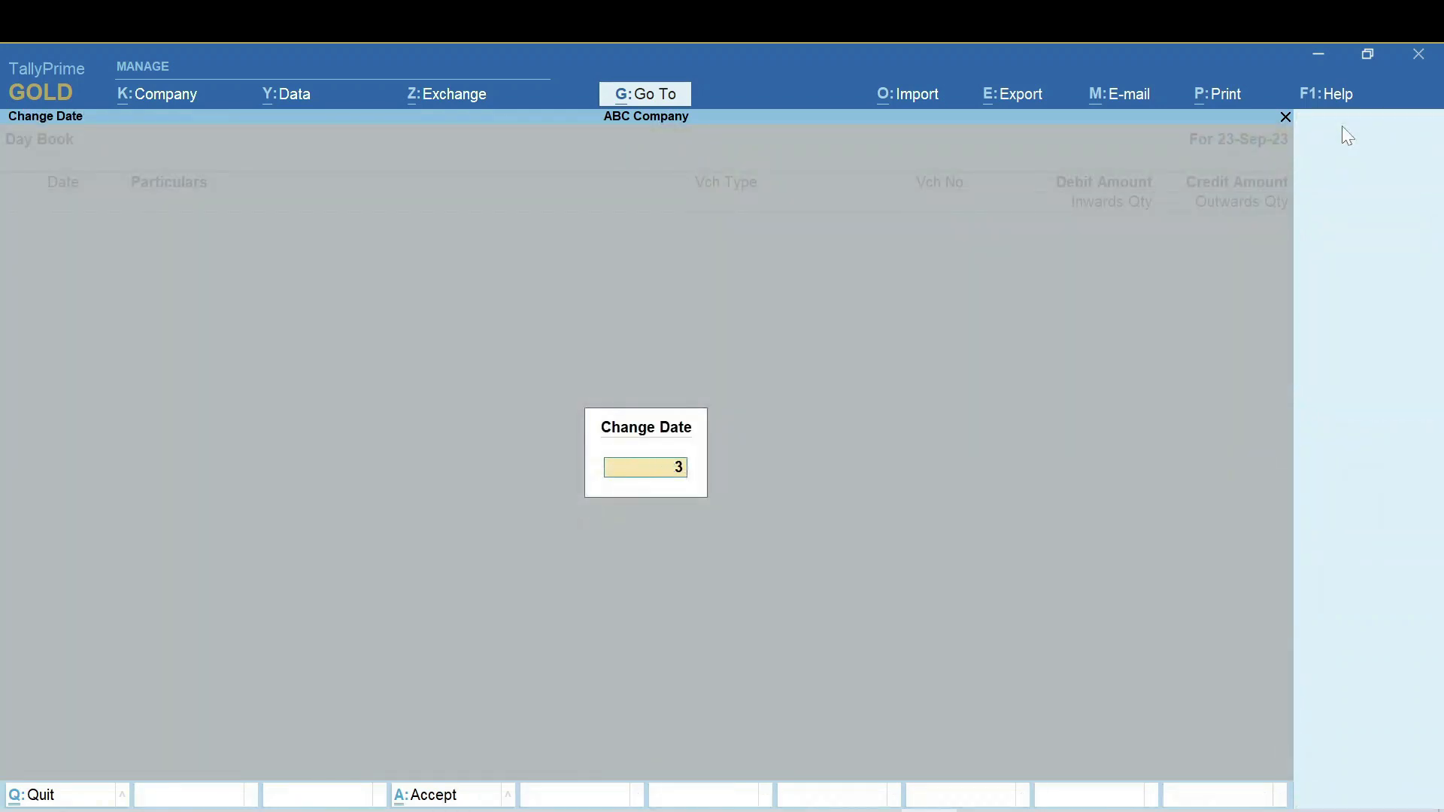
pyautogui.press('enter')
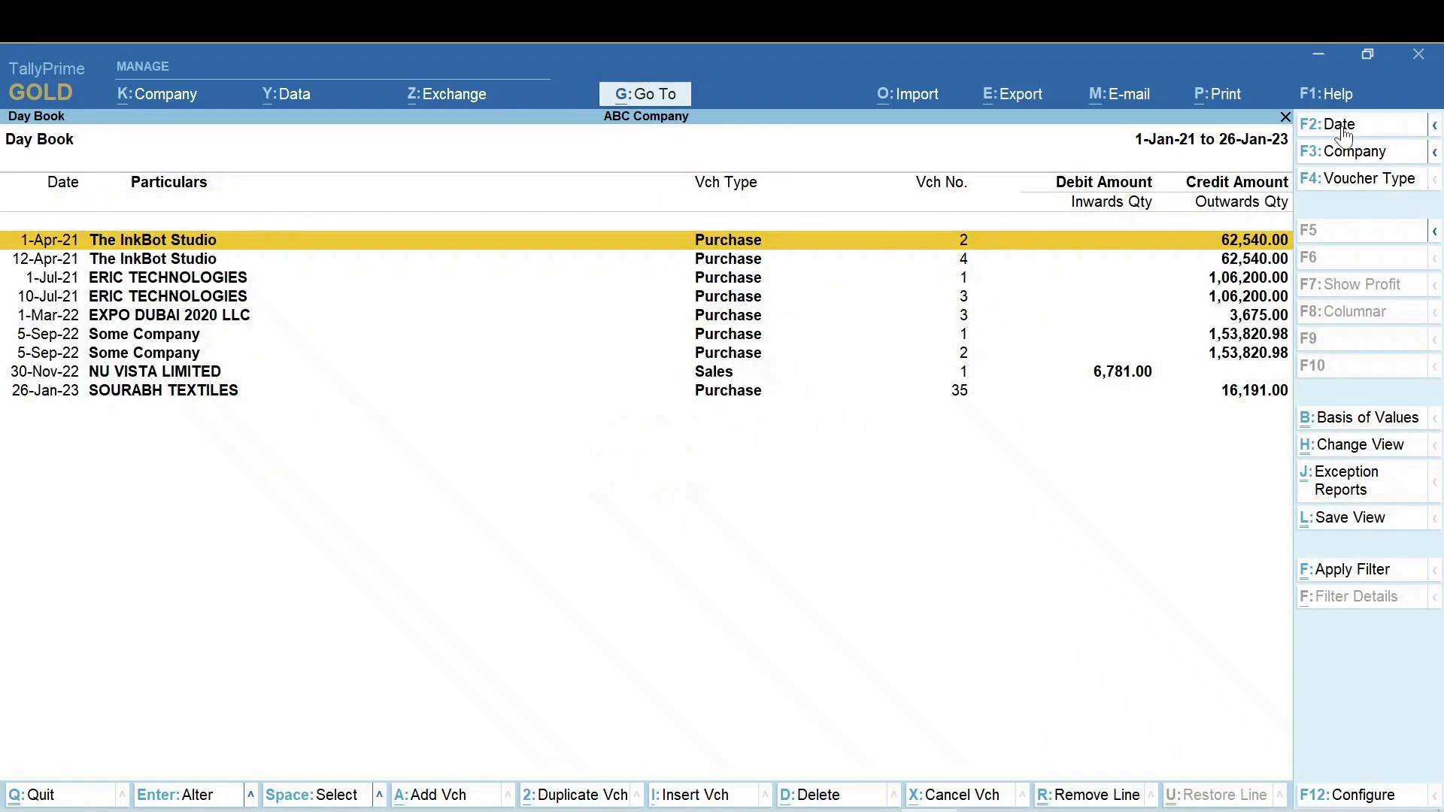
pyautogui.moveTo(353, 393)
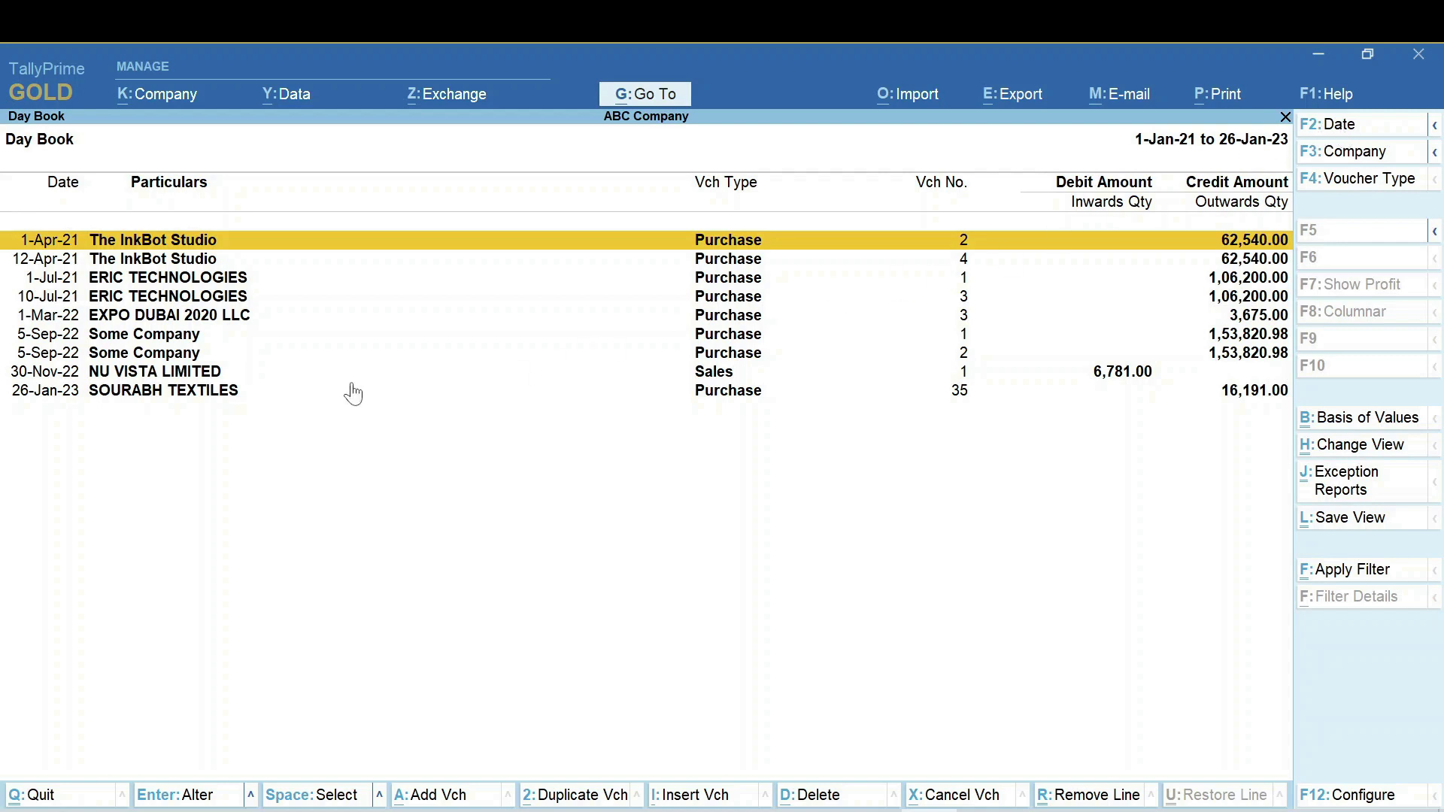
pyautogui.click(174, 297)
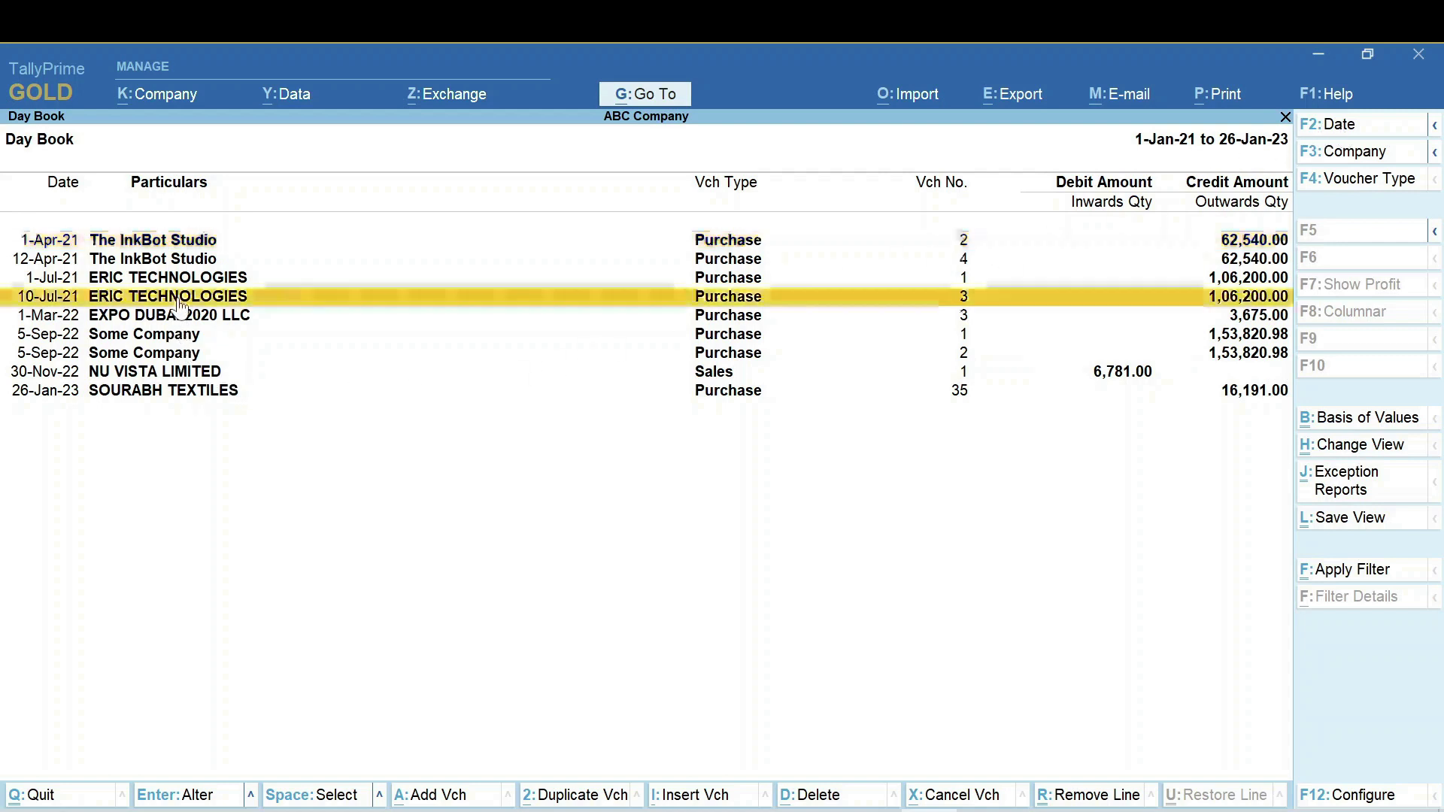
pyautogui.doubleClick(184, 297)
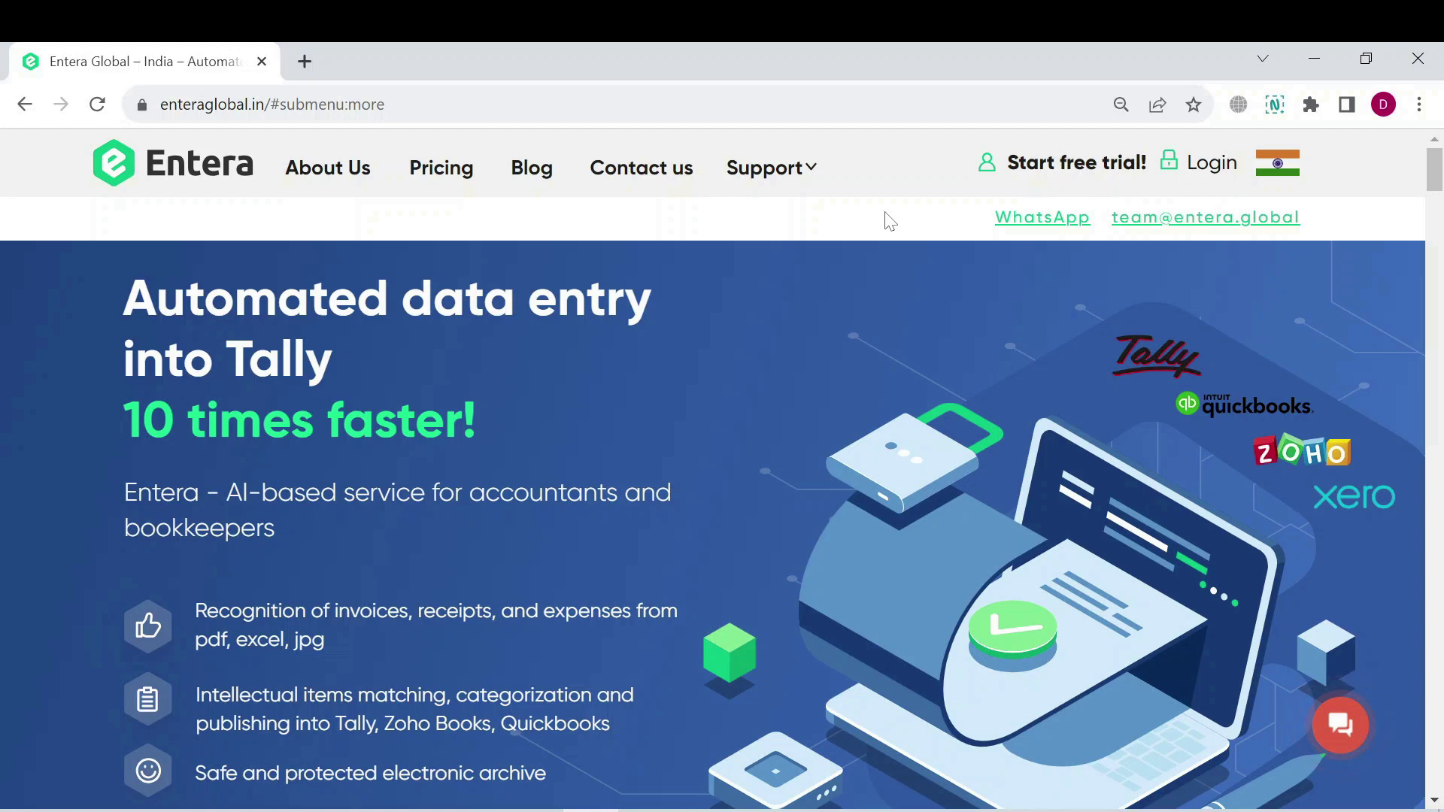
# - Log in from enteraglobal.in to reach the Entera web app's Your folders page
pyautogui.click(765, 167)
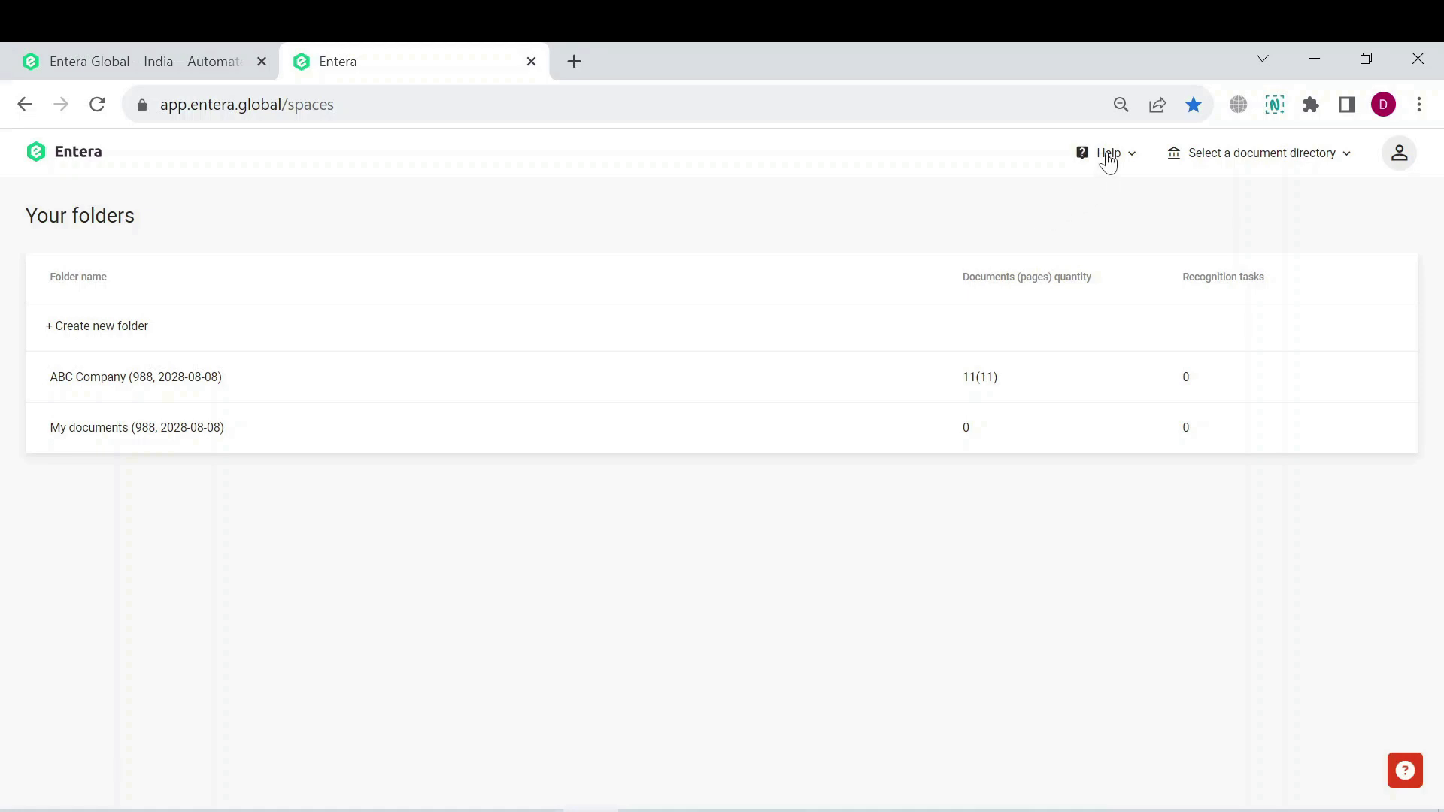
pyautogui.click(1109, 154)
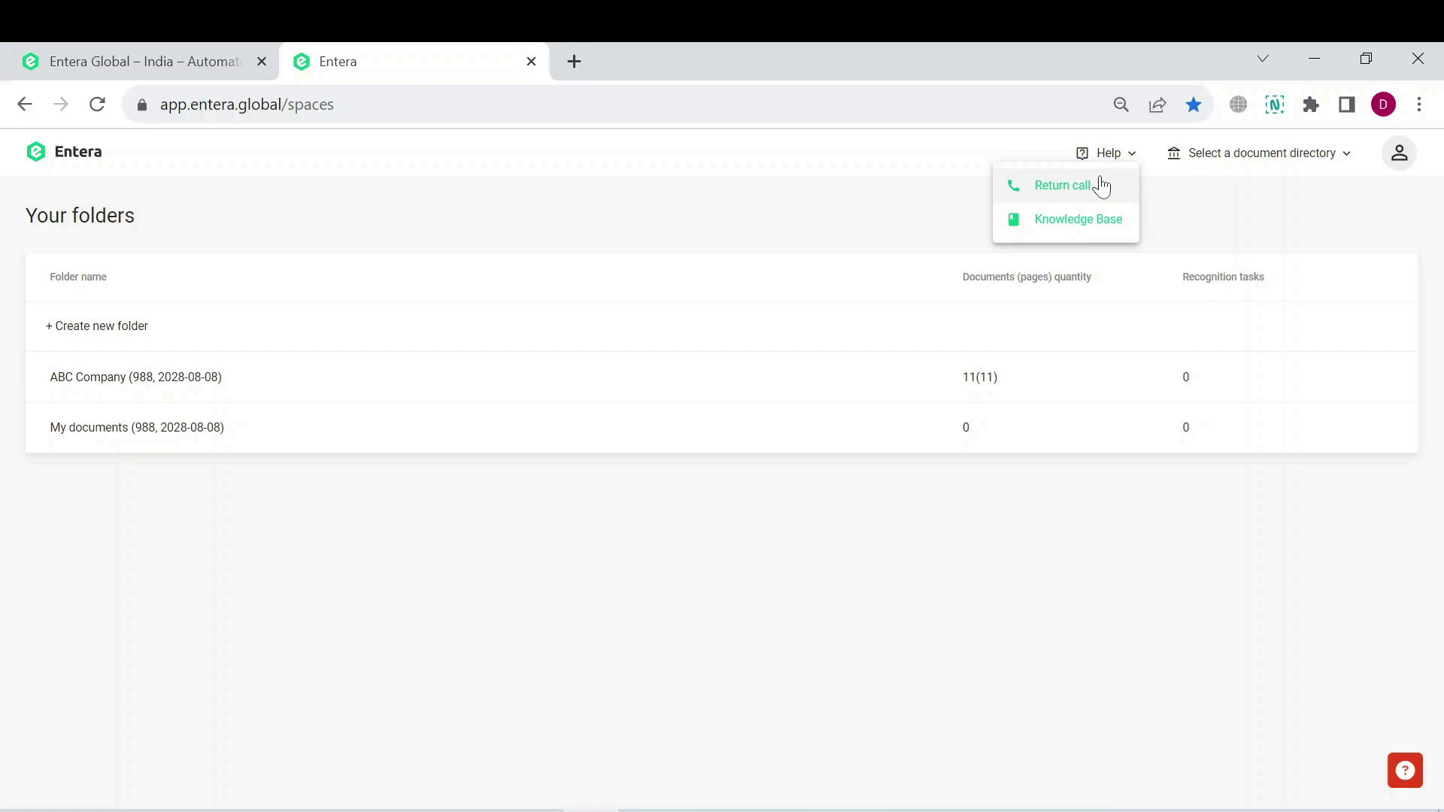
pyautogui.click(1061, 185)
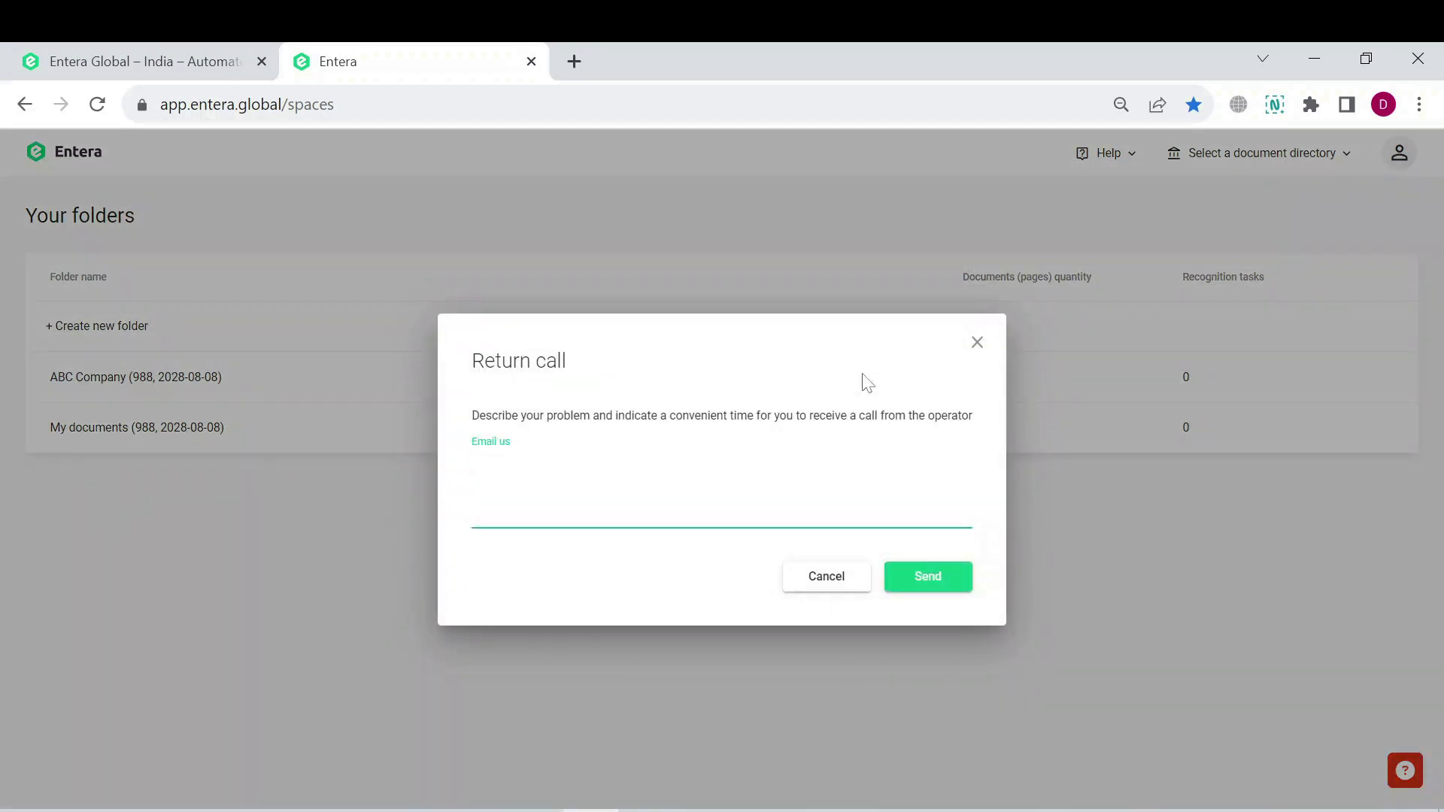
pyautogui.moveTo(942, 363)
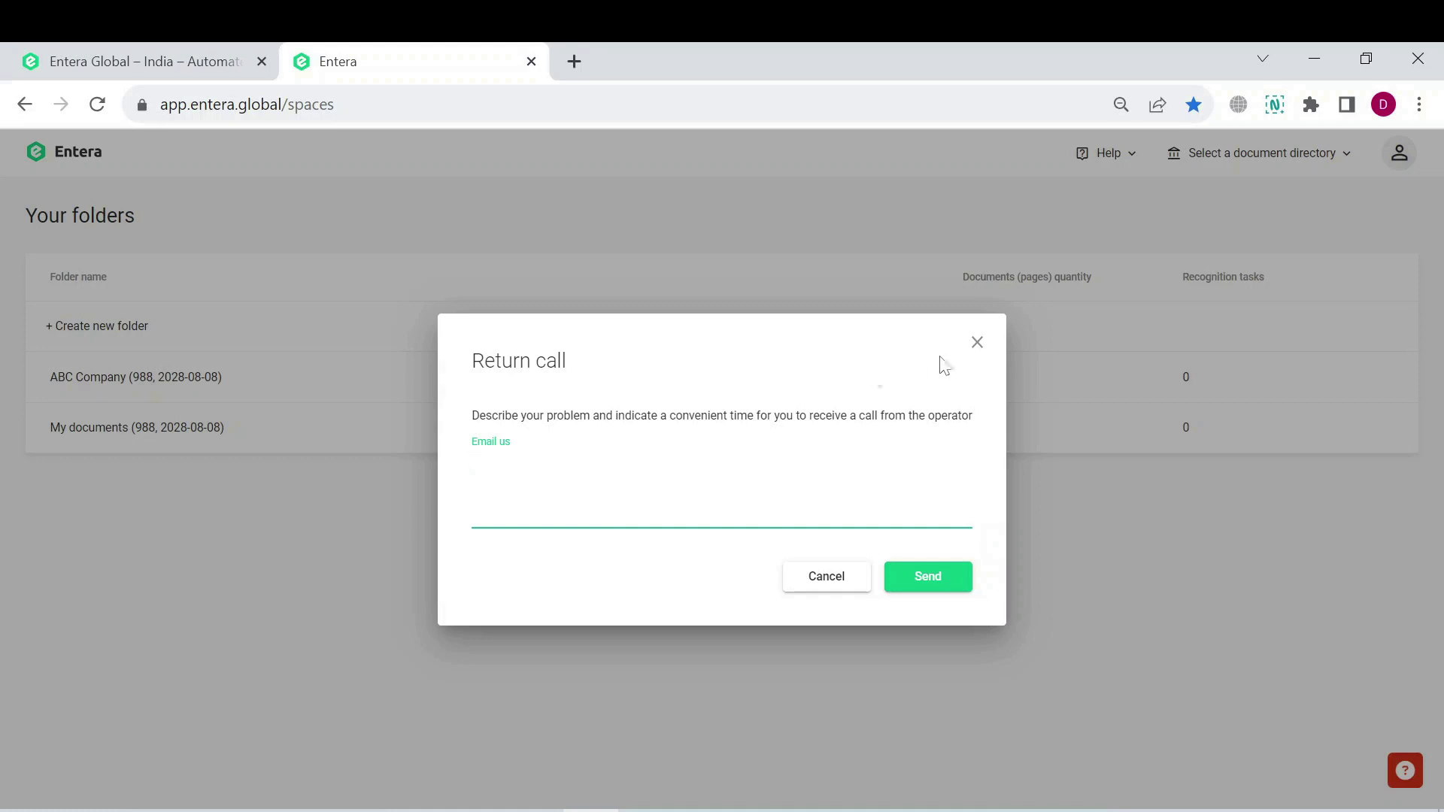
pyautogui.click(977, 341)
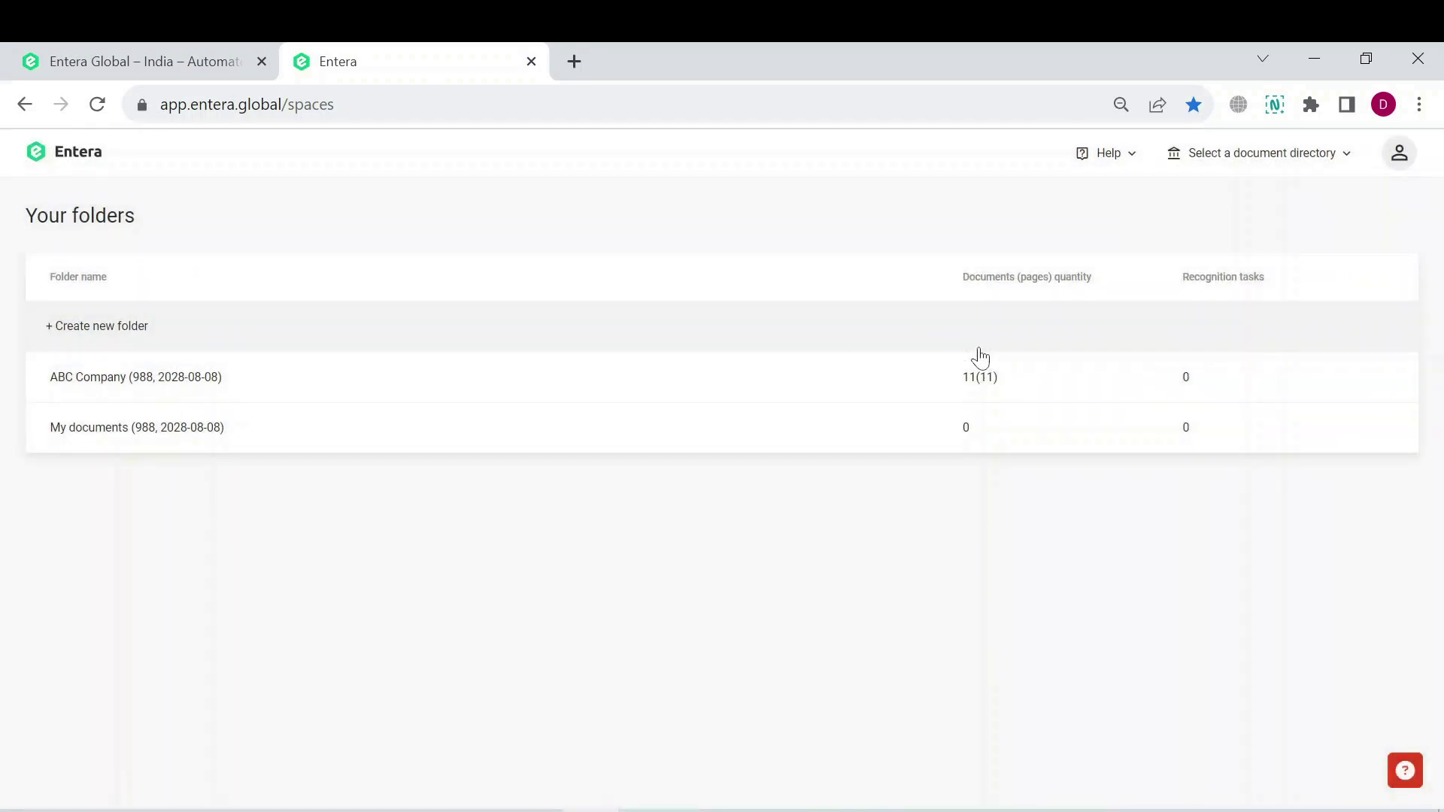